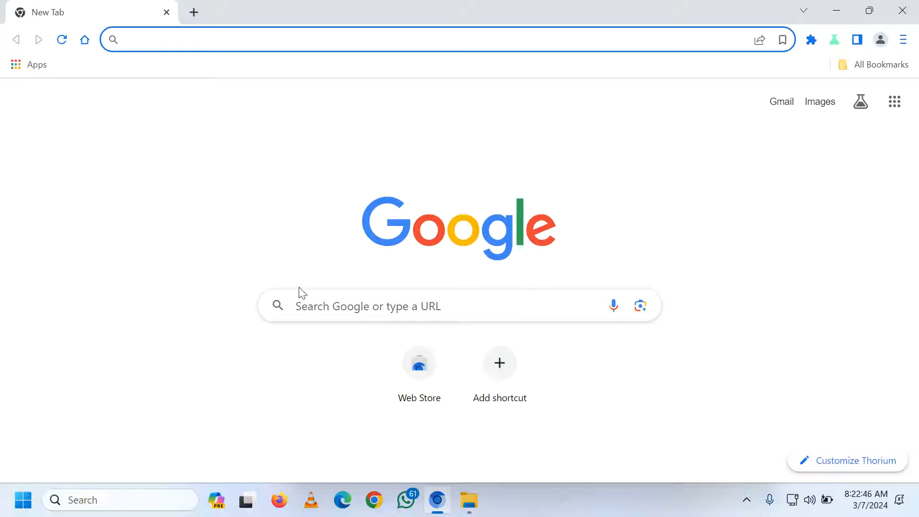
mouse_move(788, 258)
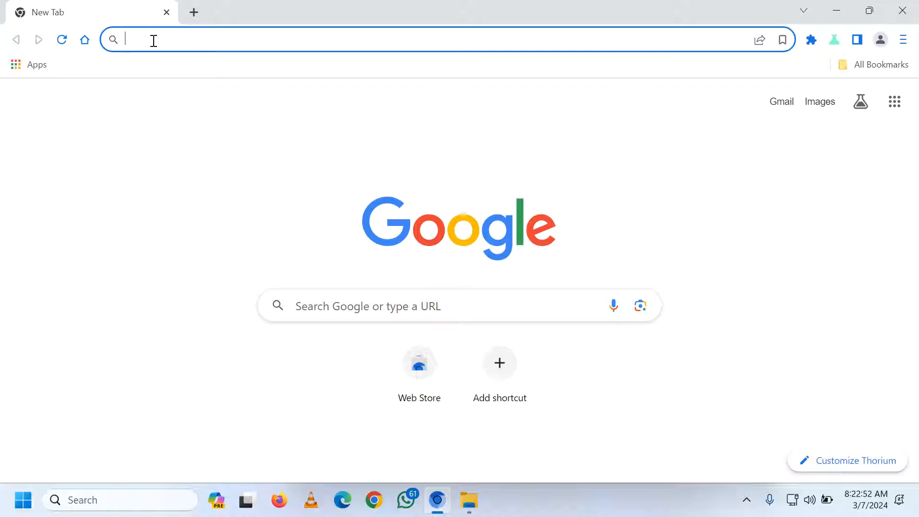
- Search Google for 'xampp download' and open the apachefriends.org Download XAMPP result
text(xa)
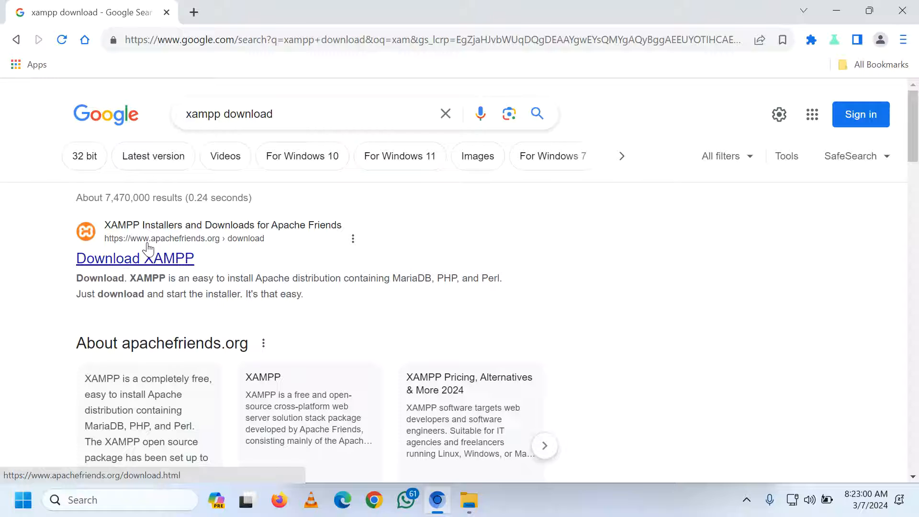
mouse_move(197, 247)
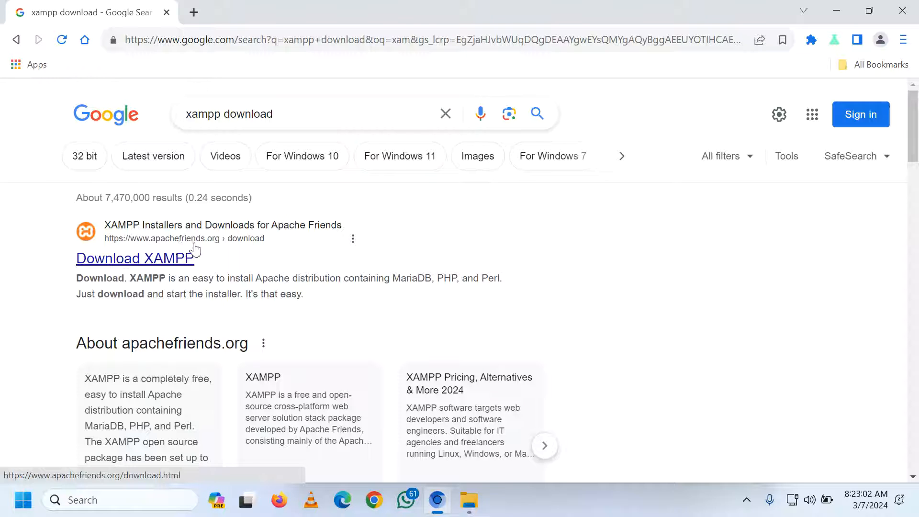
click(135, 257)
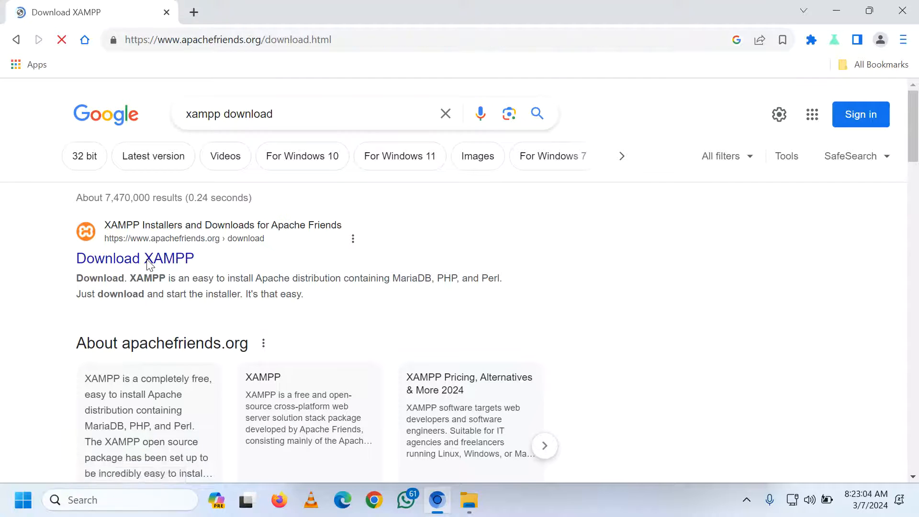
click(135, 258)
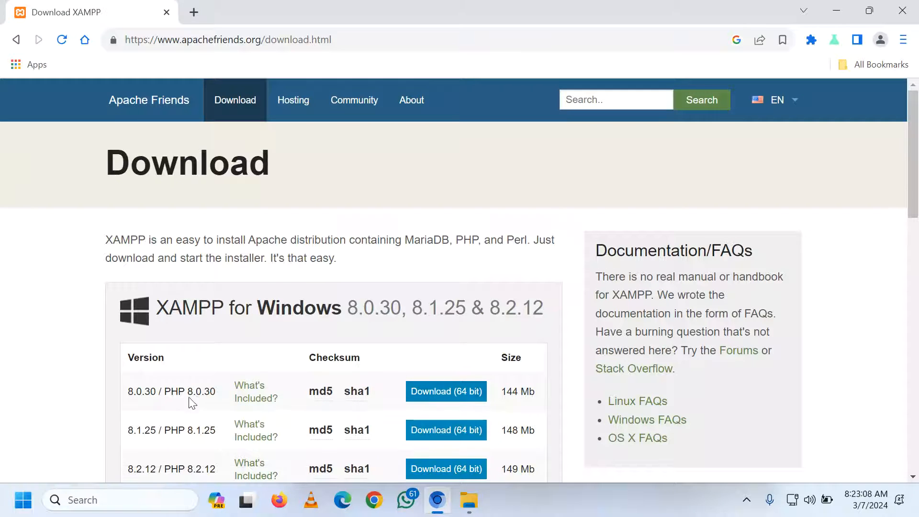
- Download the XAMPP 8.0.30 64-bit installer, confirming the duplicate link and starting it in IDM
click(446, 391)
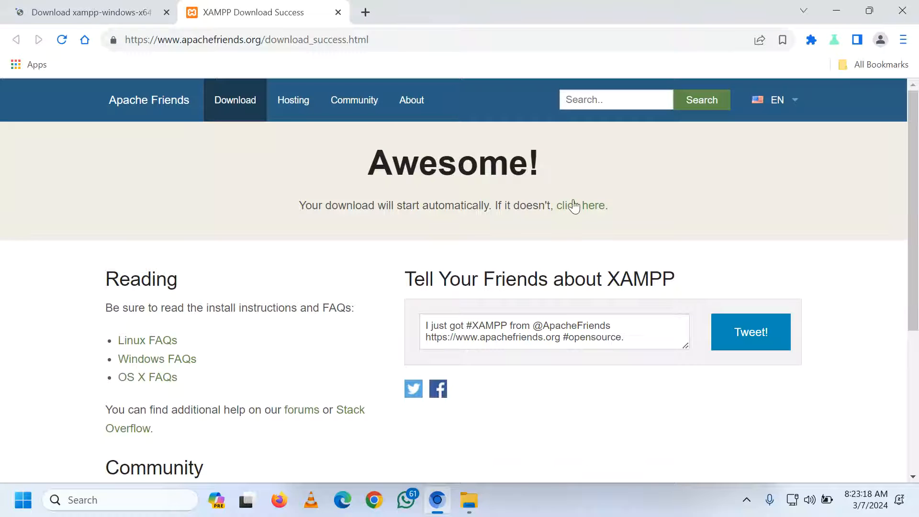
click(593, 205)
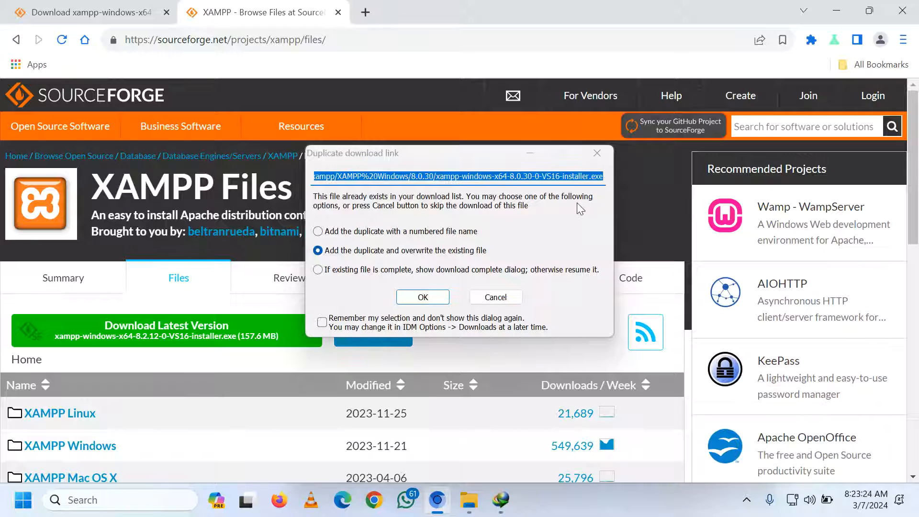
click(422, 297)
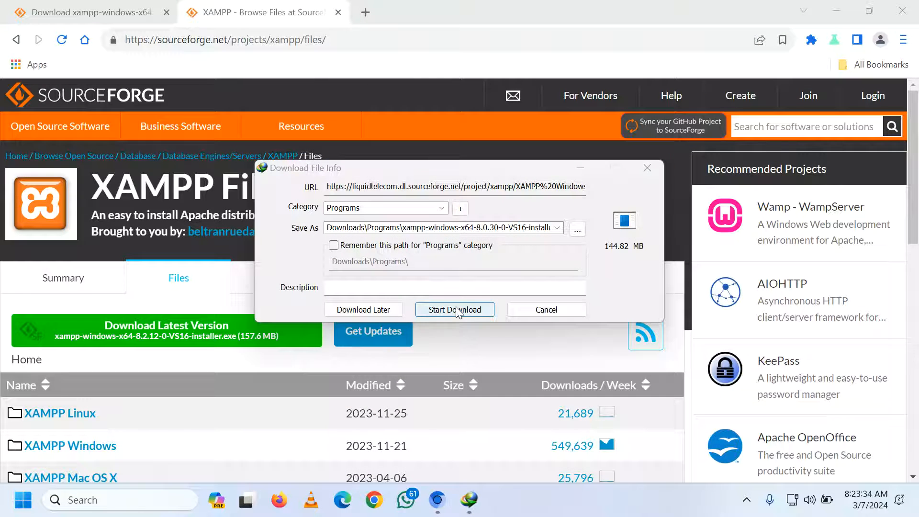
click(454, 309)
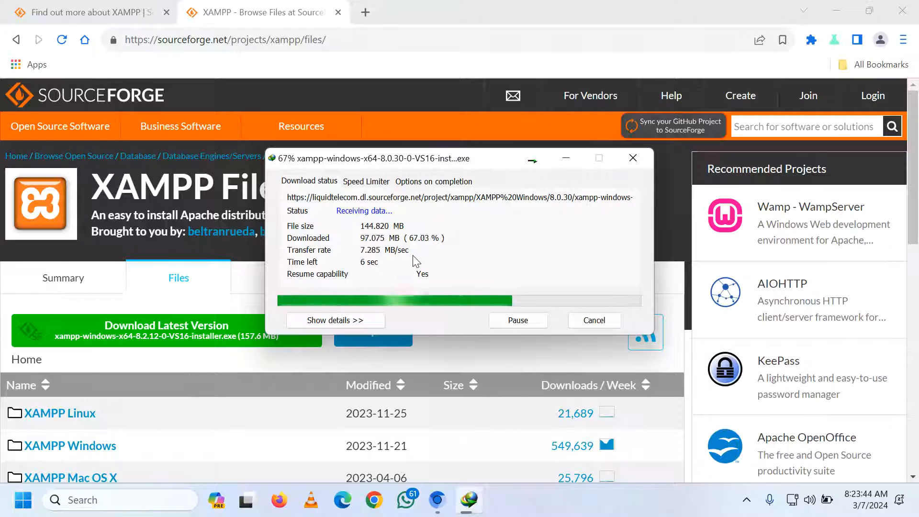
text(wo)
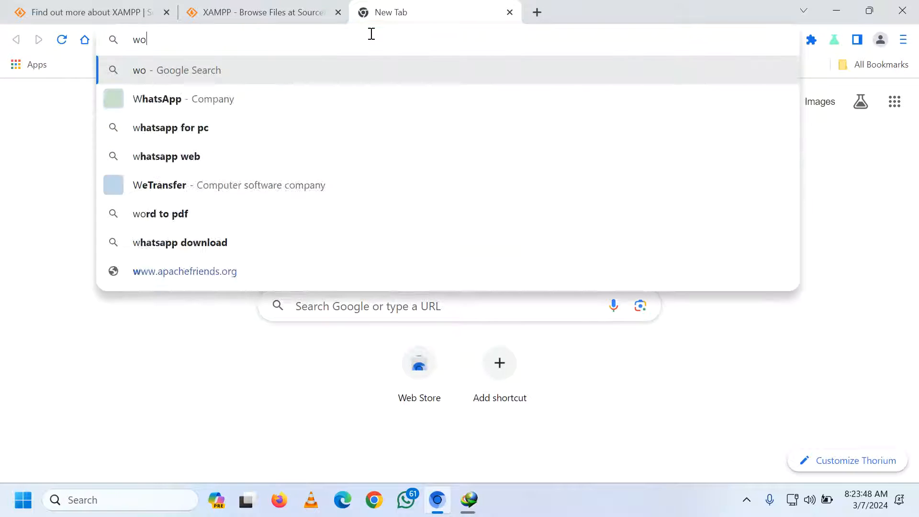
- Search 'wordpress download', open the WordPress.org result and go to the Get WordPress section
text(rdpr)
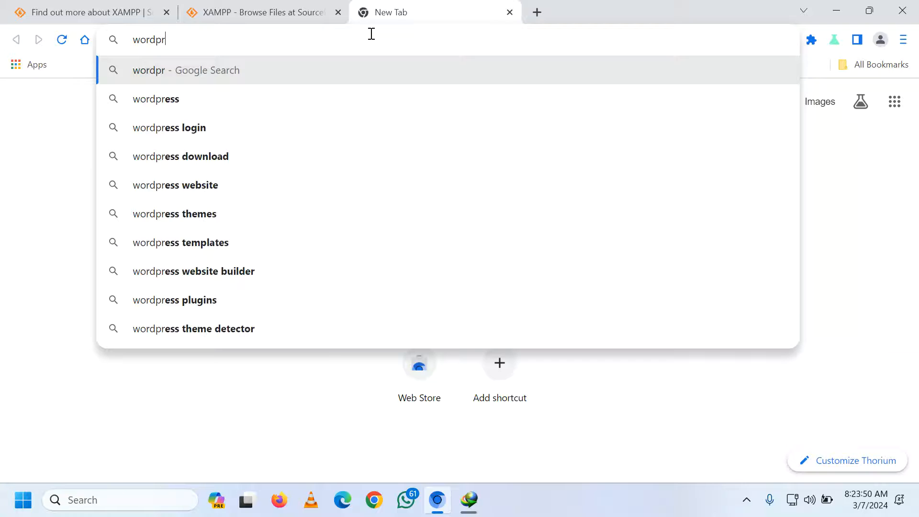
text(ess dow)
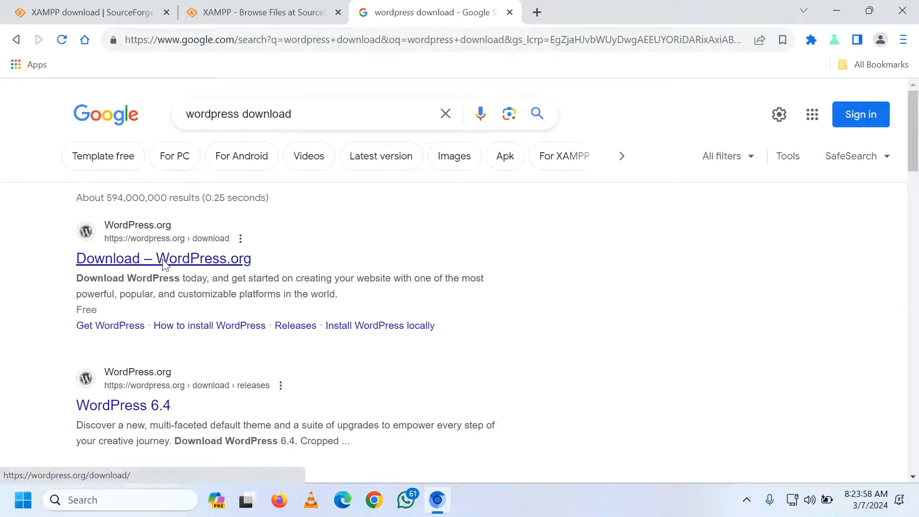
click(163, 258)
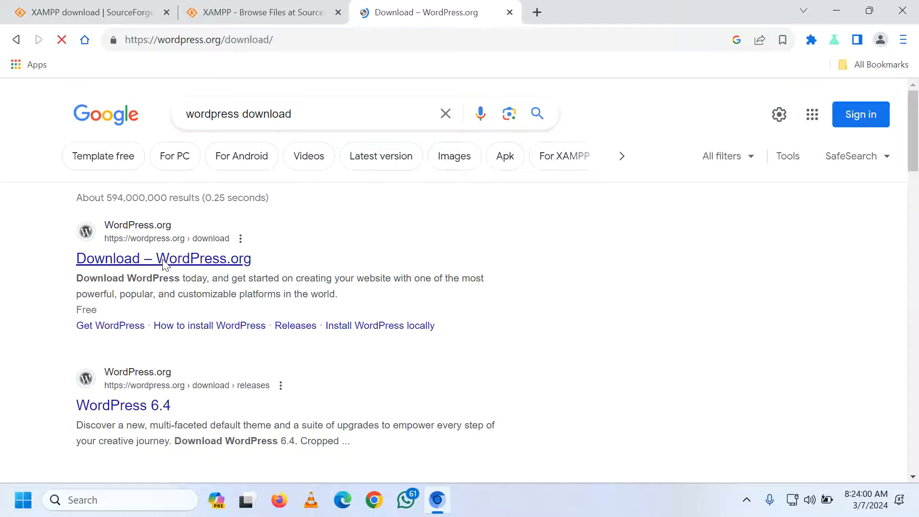
click(164, 258)
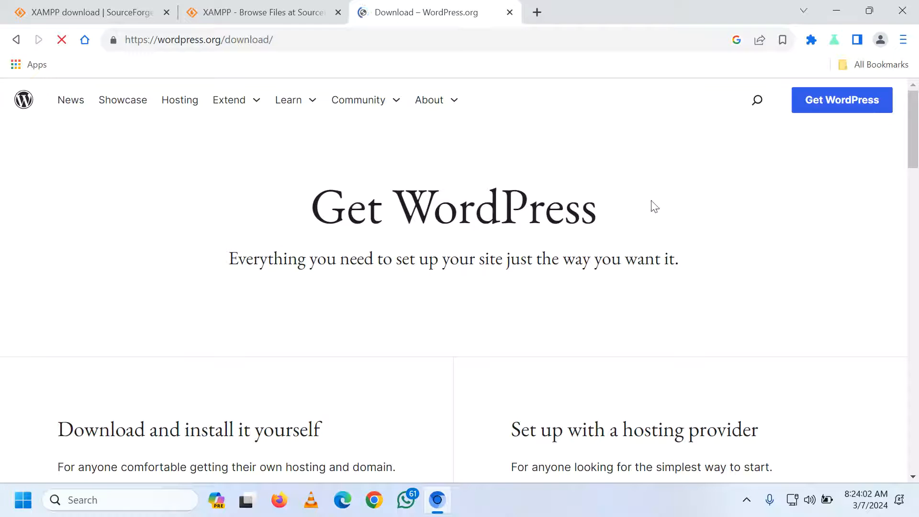
click(842, 99)
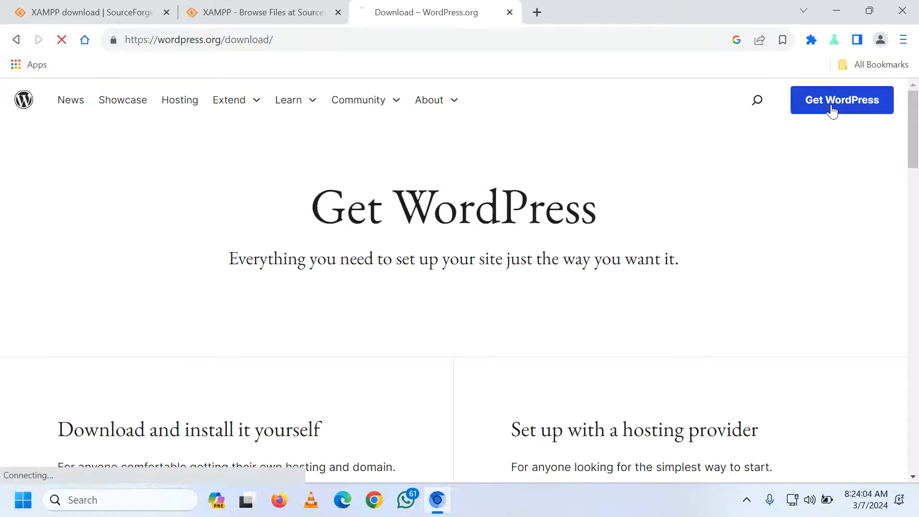
scroll(down, 3)
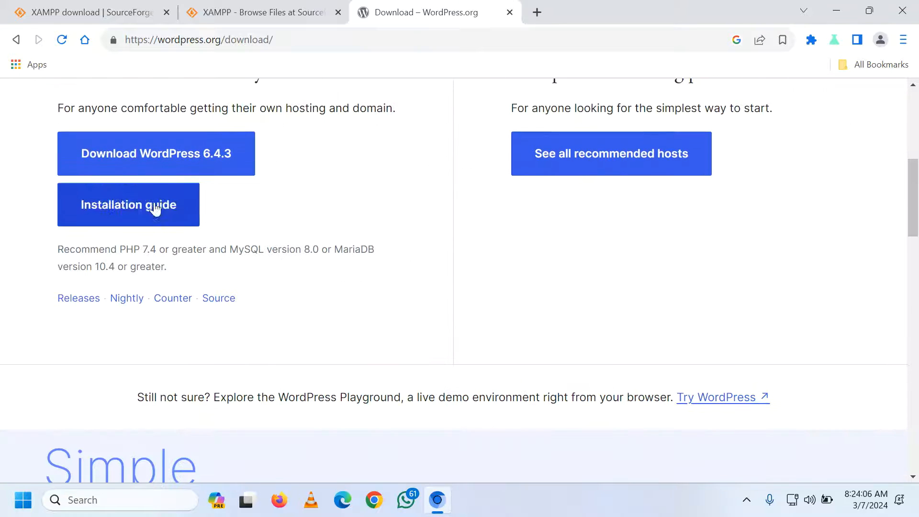
- Download WordPress 6.4.3, confirming the duplicate and starting it in IDM, then close the empty tab
click(156, 153)
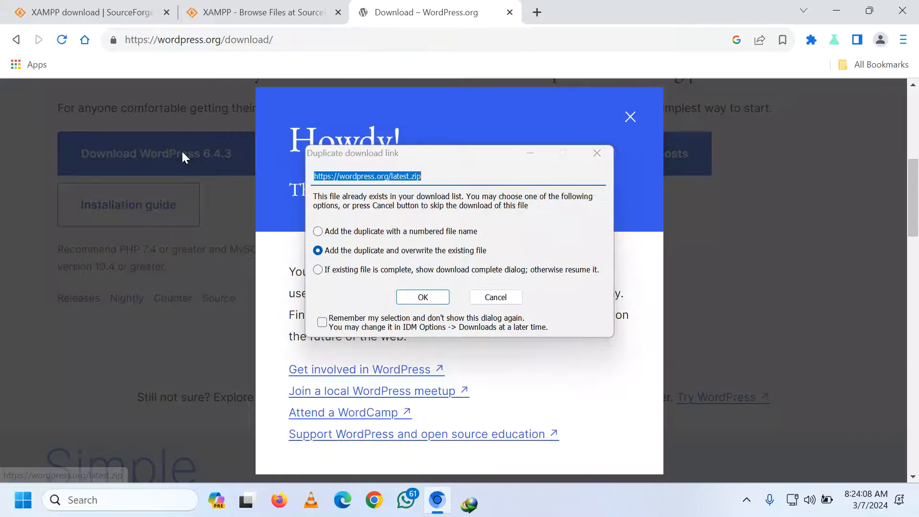
click(423, 297)
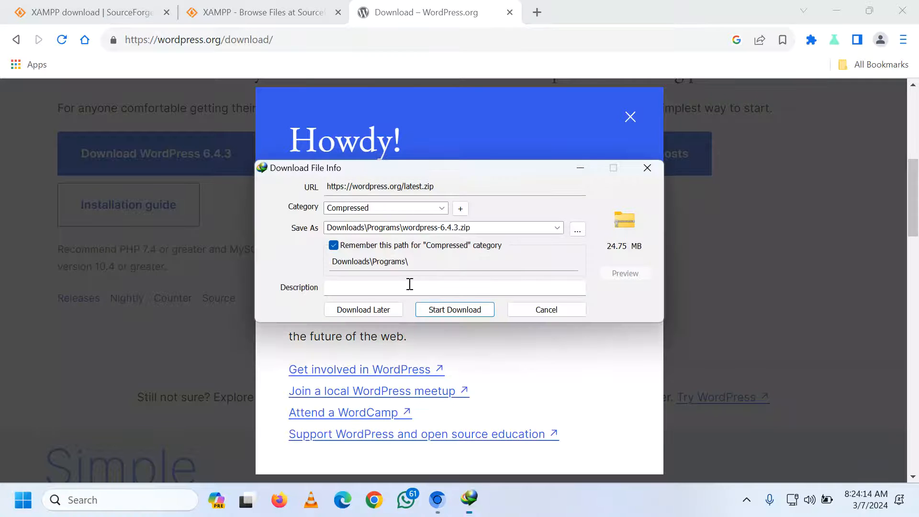
mouse_move(454, 310)
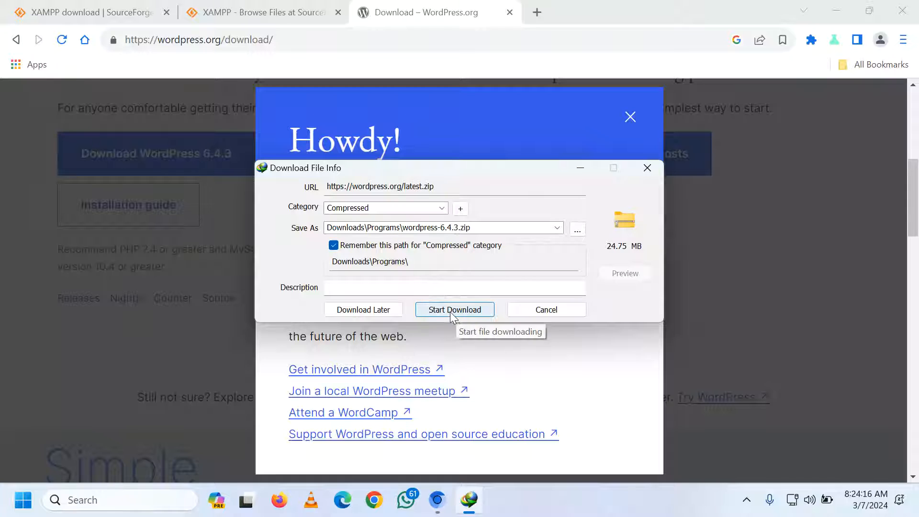
click(454, 310)
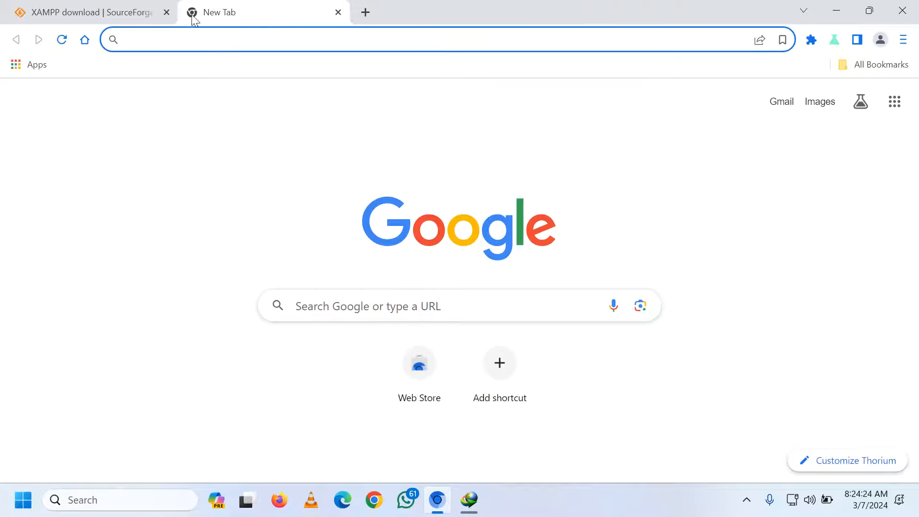
click(88, 13)
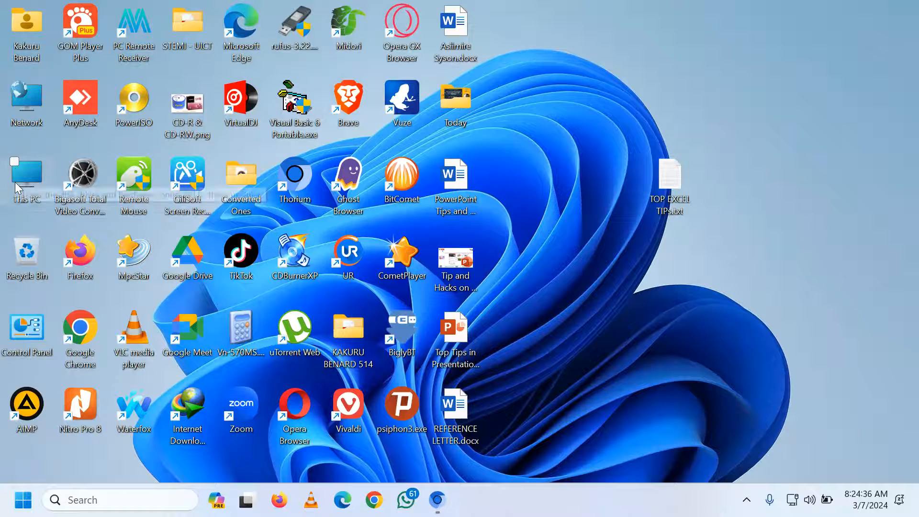
- Browse This PC > Downloads > Programs and select the wordpress-6.4.3.zip and XAMPP installer files
double_click(25, 176)
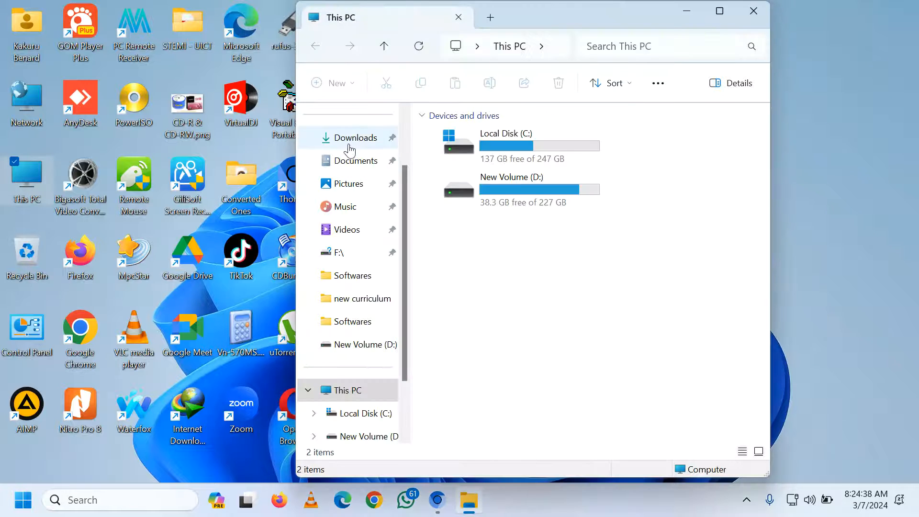
click(355, 138)
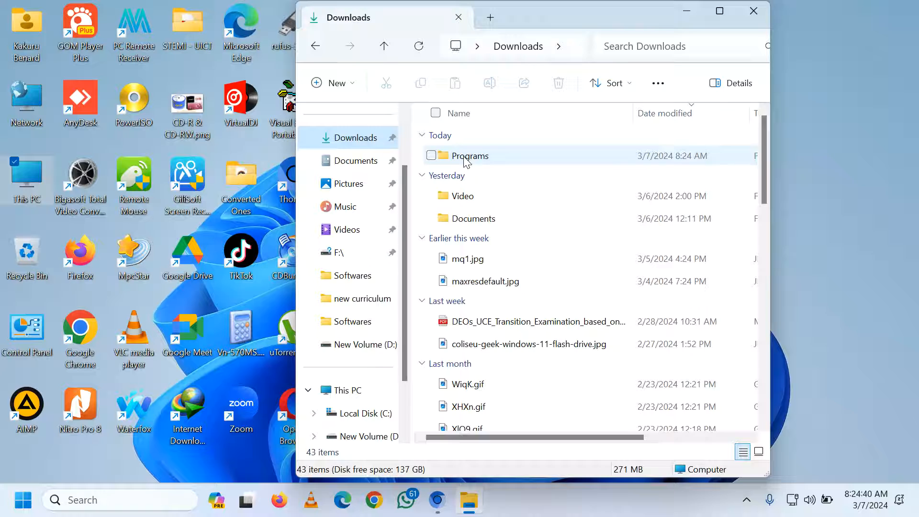
double_click(470, 155)
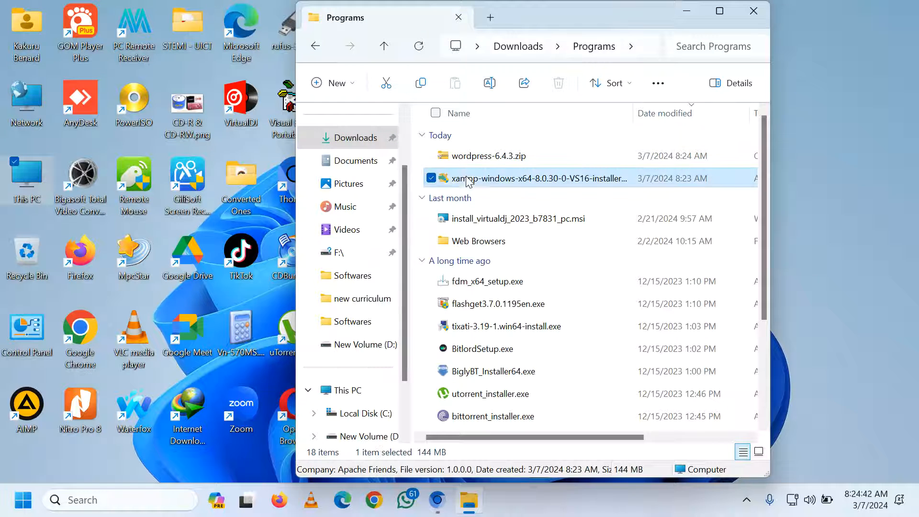
click(490, 156)
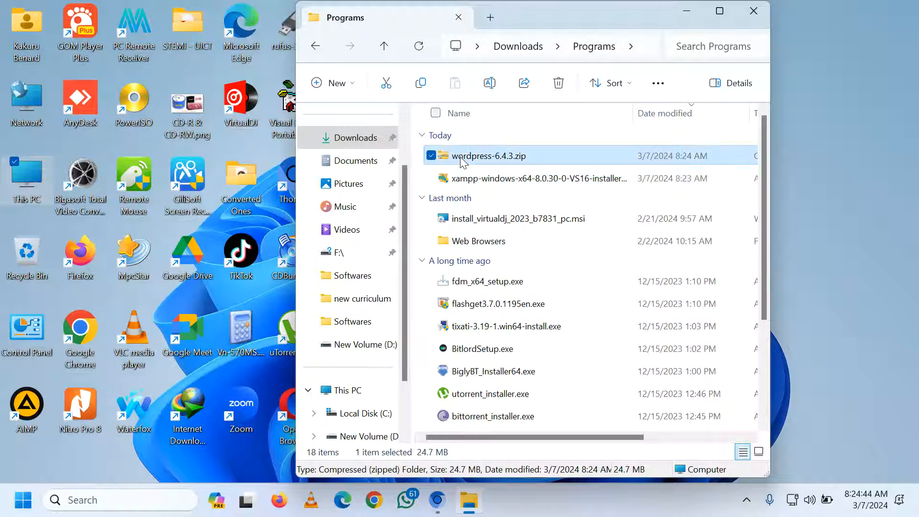
click(537, 178)
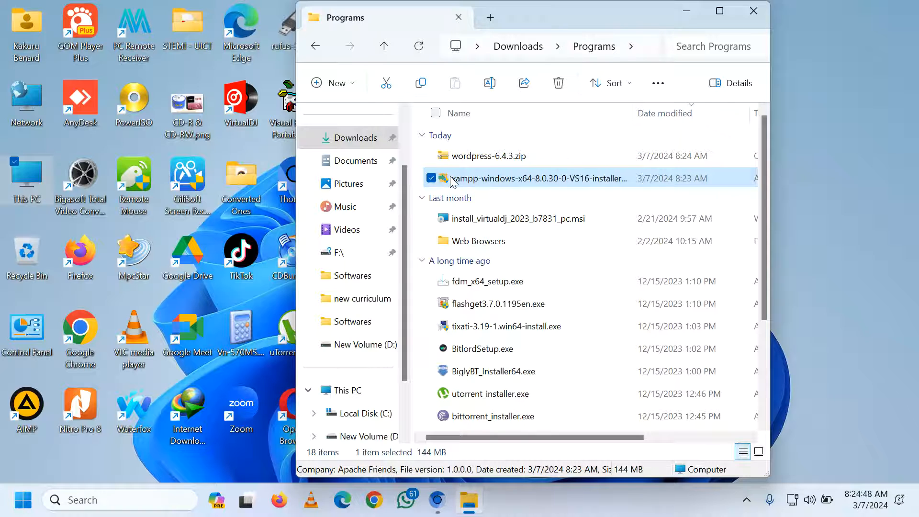
click(489, 155)
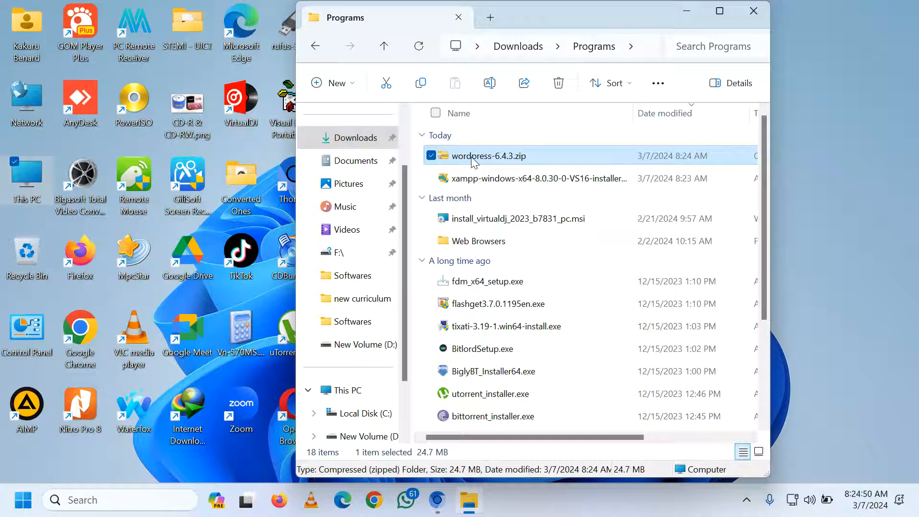
mouse_move(489, 156)
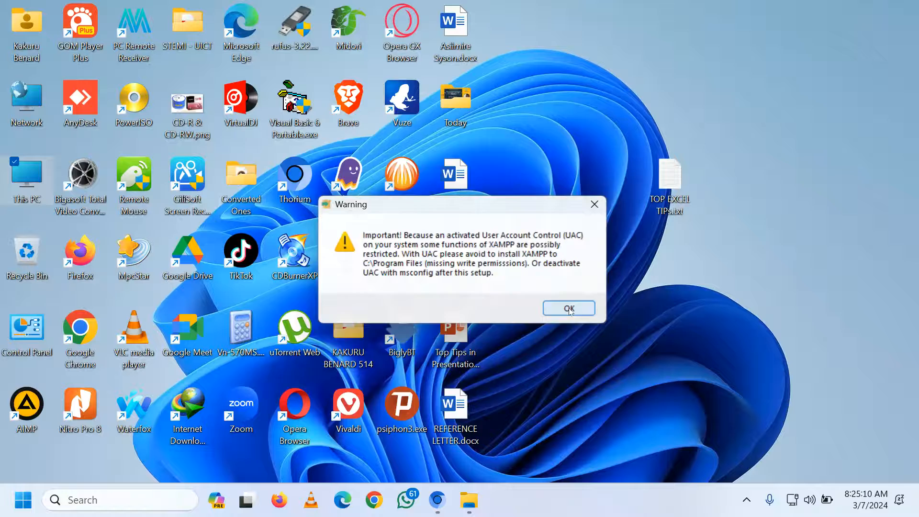
- Run XAMPP Setup with default components, C:\xampp folder and English, then finish and start the Control Panel
click(568, 308)
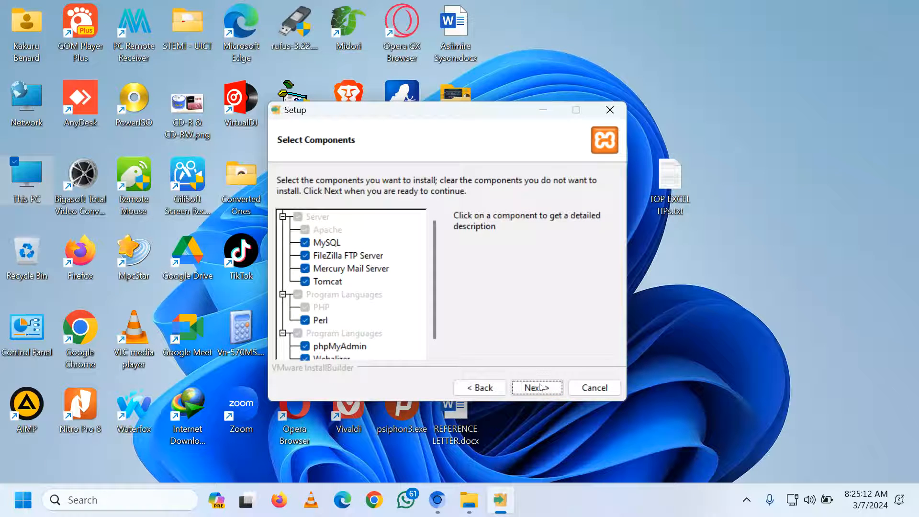
click(537, 388)
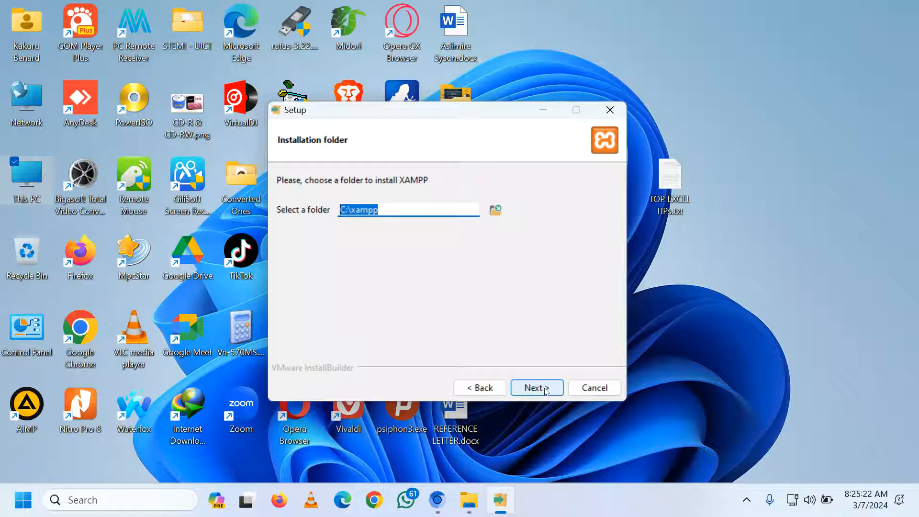
click(537, 388)
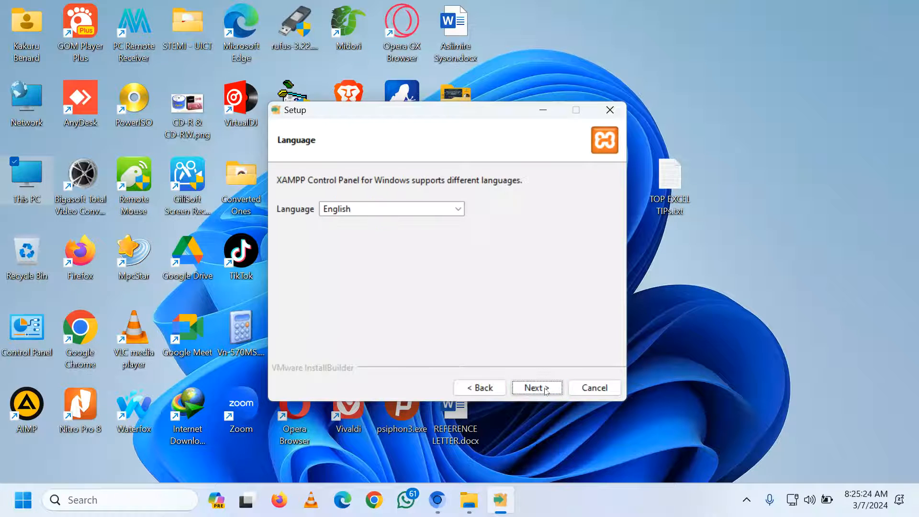
click(537, 388)
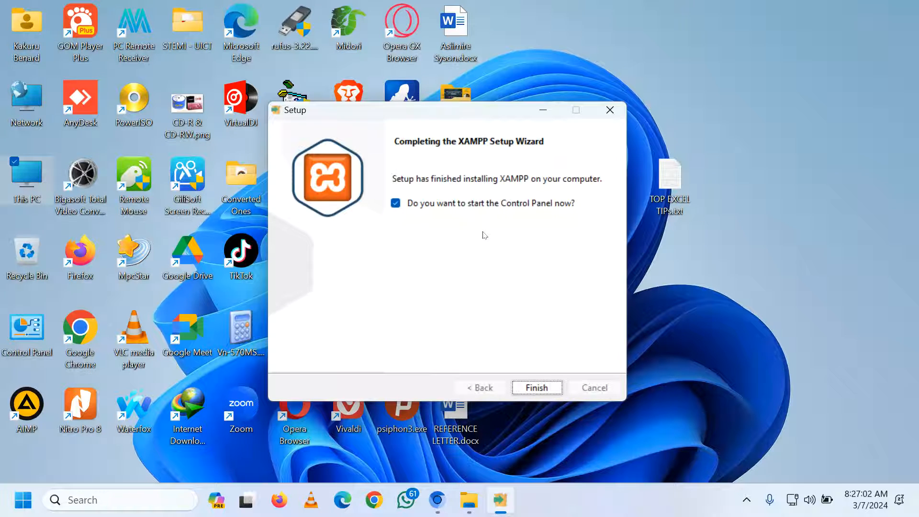
click(535, 387)
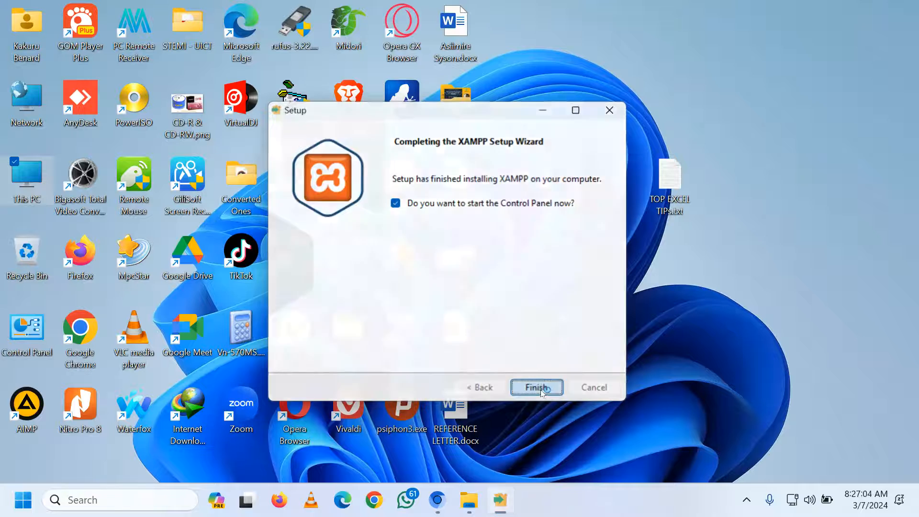
click(535, 388)
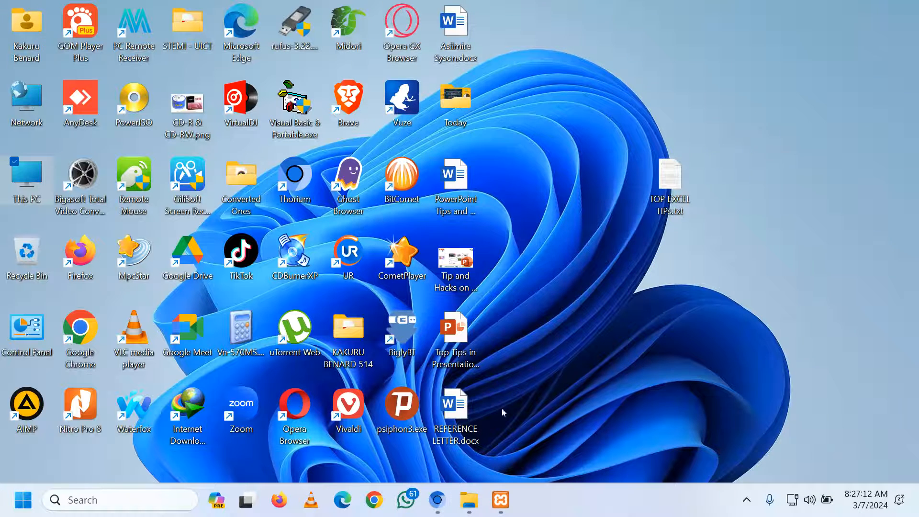
- Open a second File Explorer window on C:\xampp\htdocs beside the Programs folder
click(469, 500)
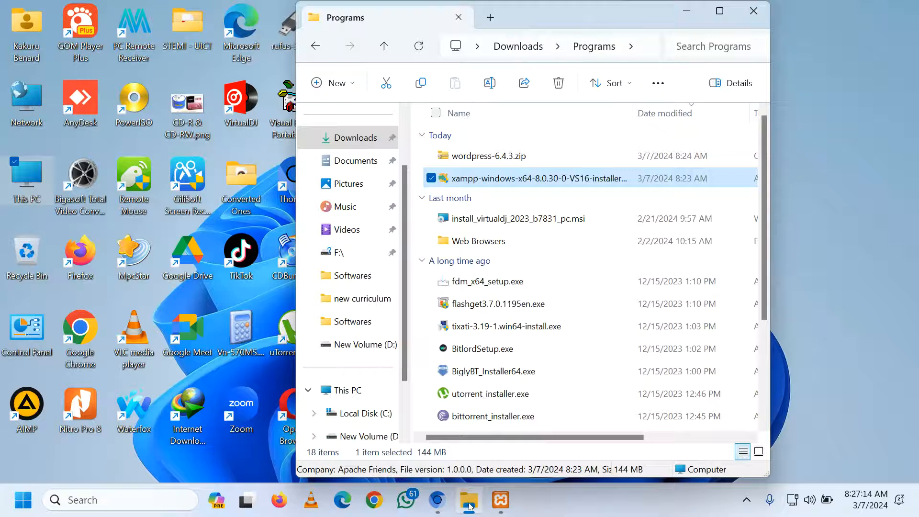
click(490, 155)
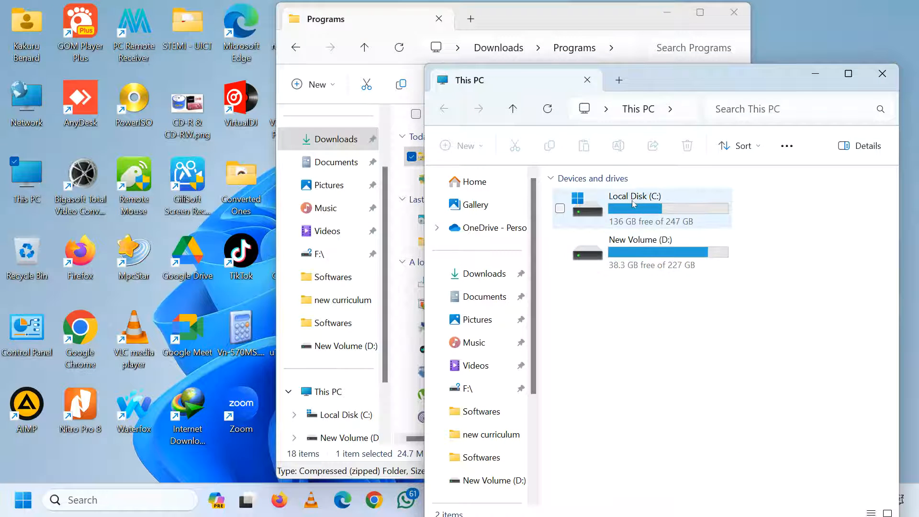
double_click(634, 207)
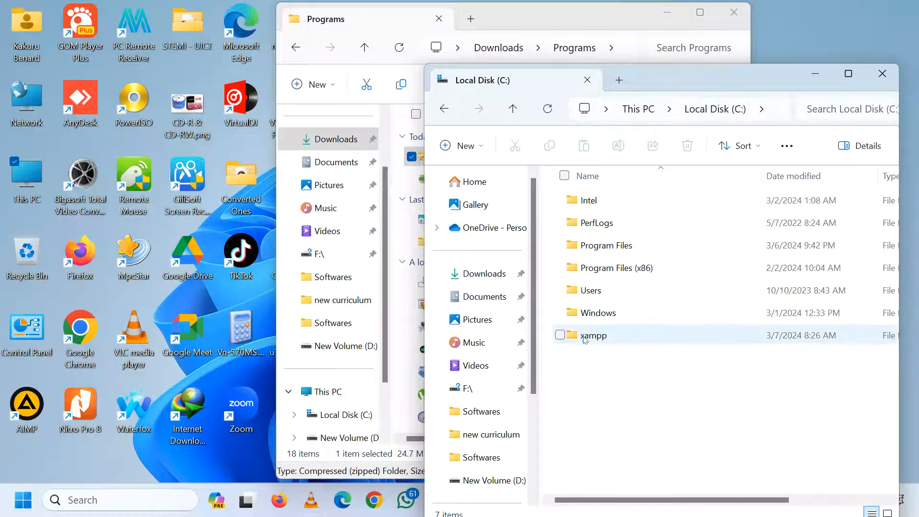
double_click(593, 336)
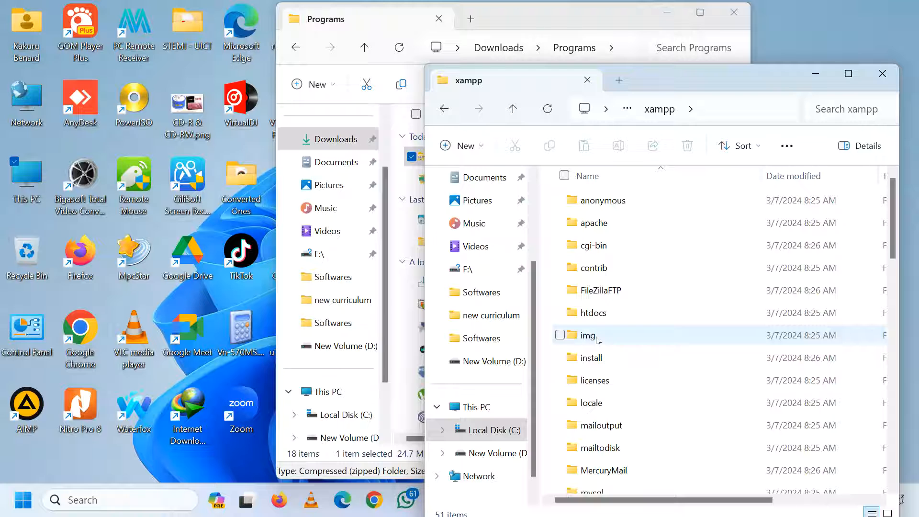
click(593, 312)
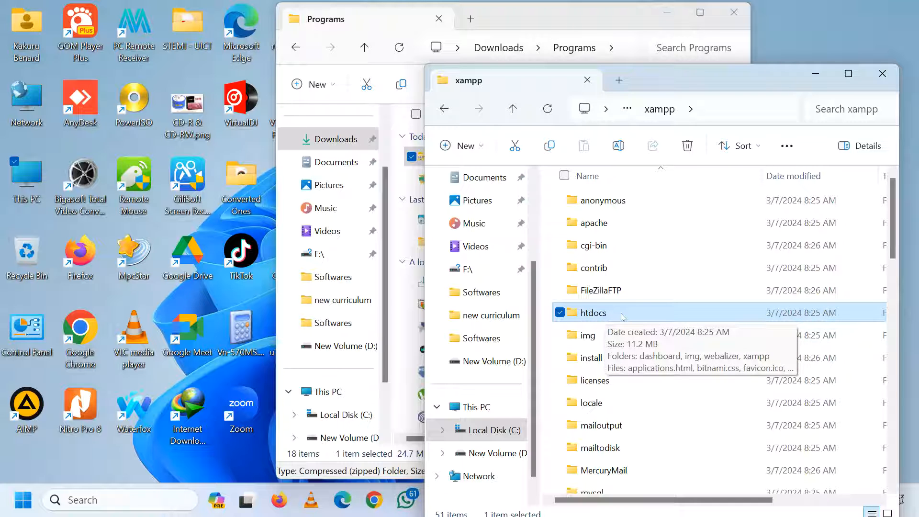
double_click(595, 312)
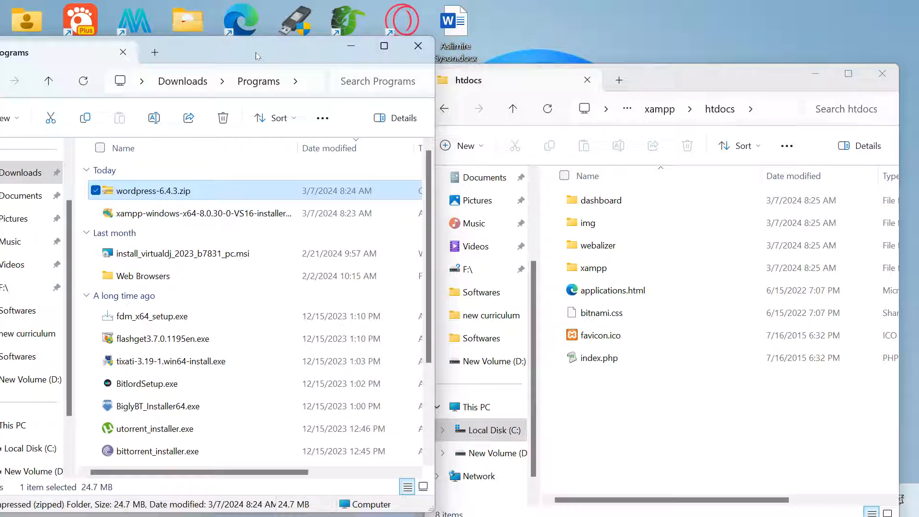
mouse_move(155, 191)
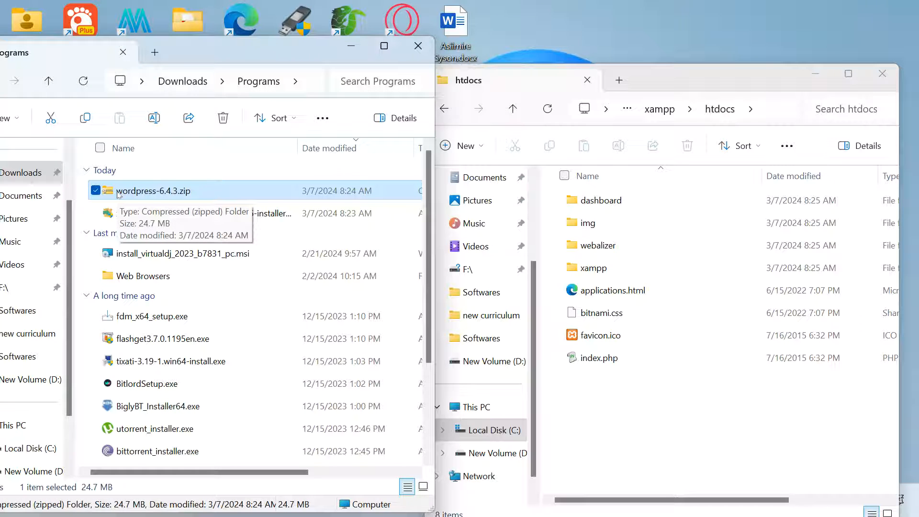
- Extract wordpress-6.4.3.zip with Extract All, choosing C:\xampp\htdocs as the destination
right_click(156, 190)
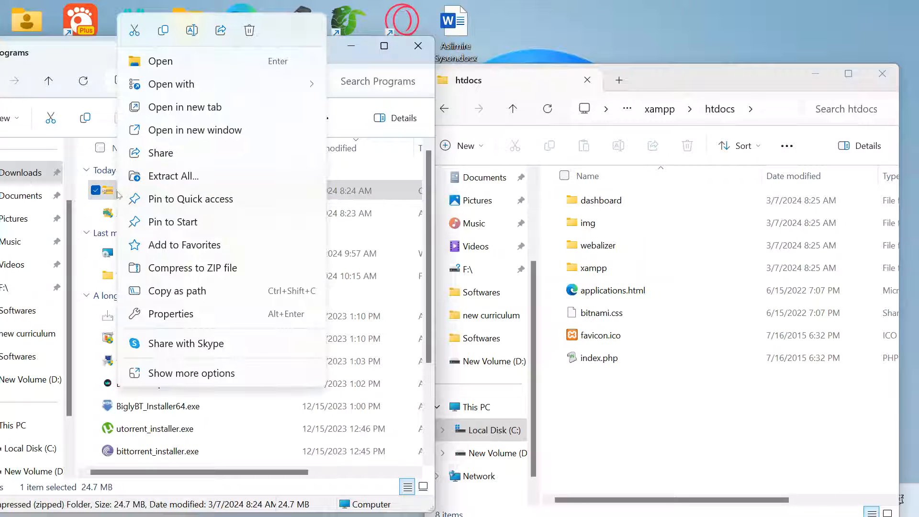
mouse_move(172, 177)
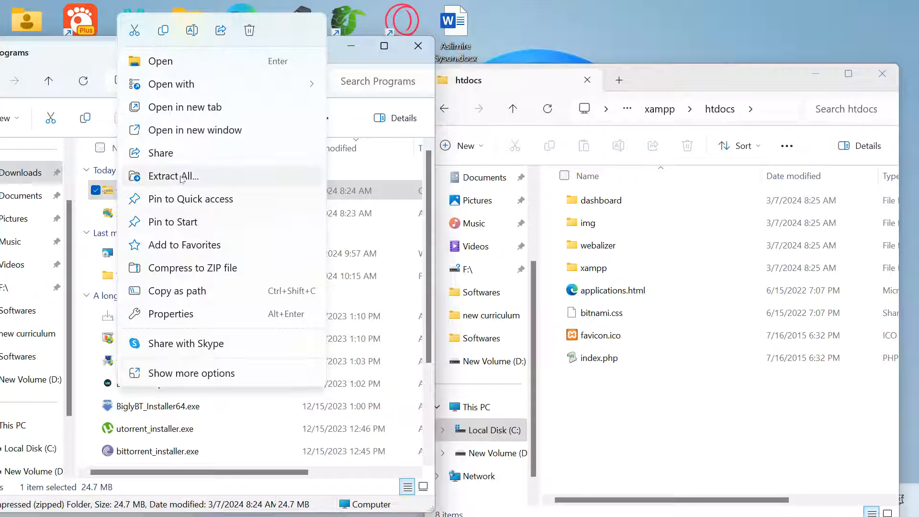
click(173, 176)
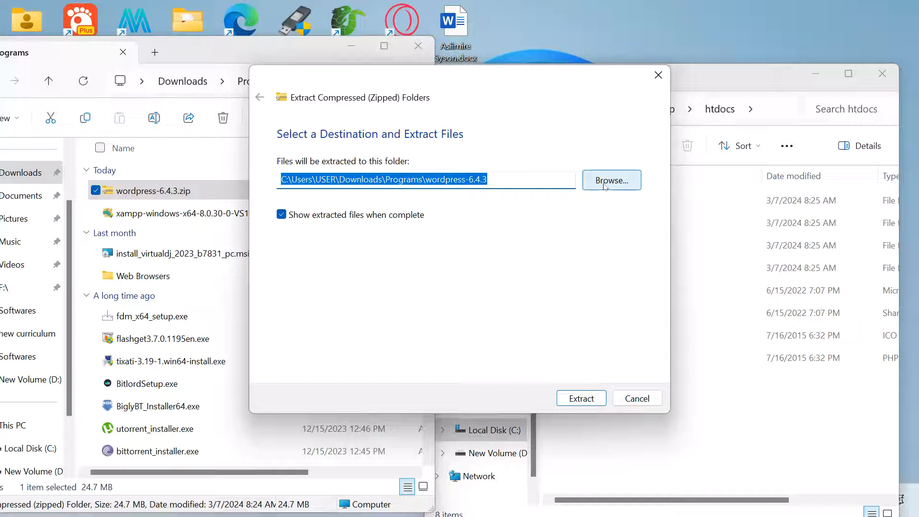
click(612, 180)
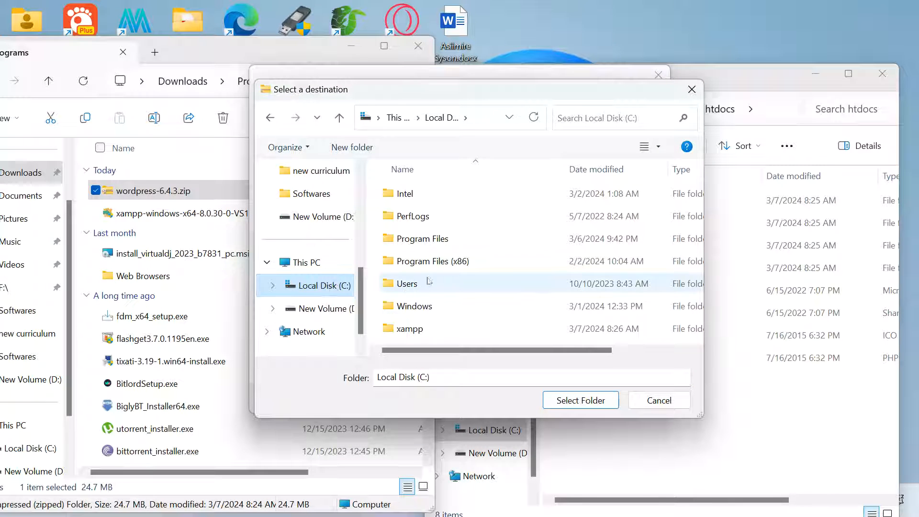
double_click(409, 328)
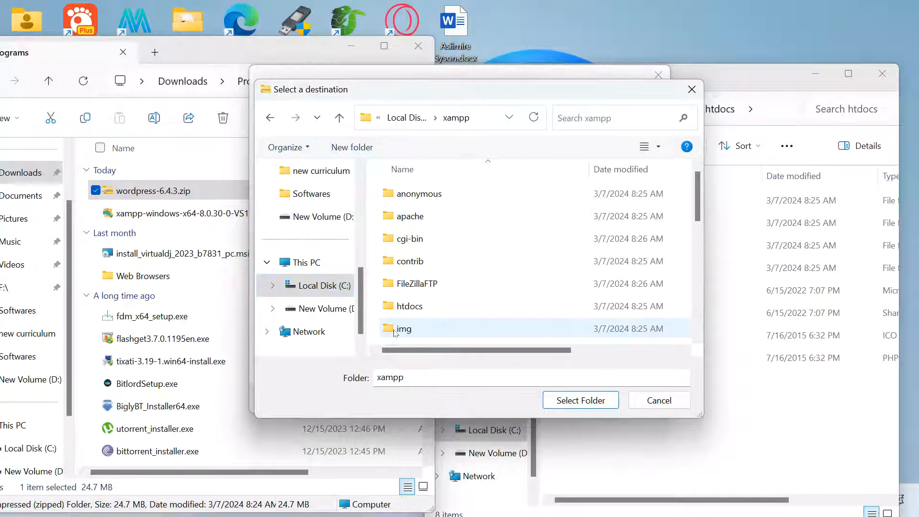
double_click(410, 305)
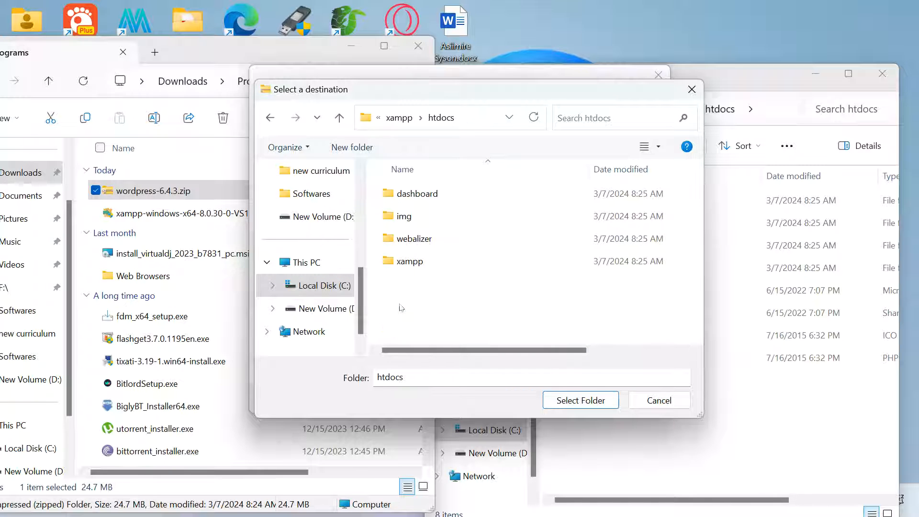
click(581, 400)
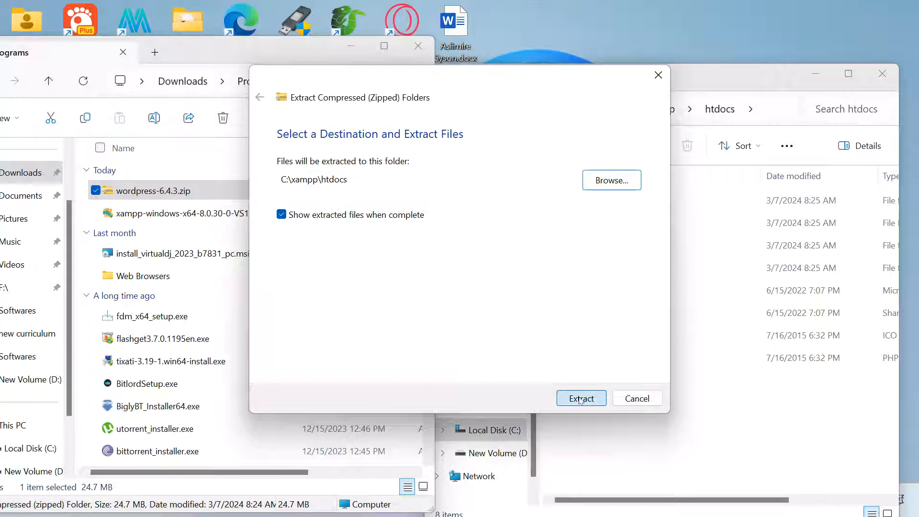
click(581, 398)
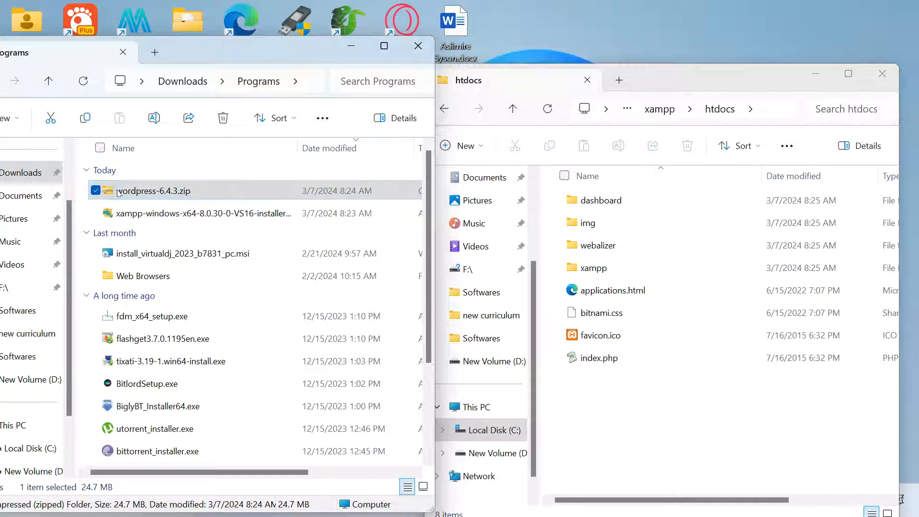
- Copy wordpress-6.4.3.zip into C:\xampp\htdocs and bring up its extended file actions
right_click(171, 190)
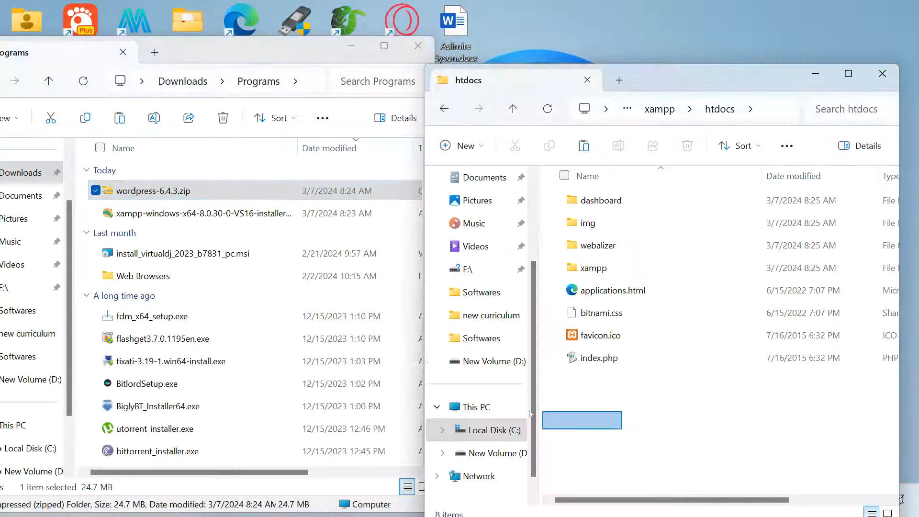
click(477, 430)
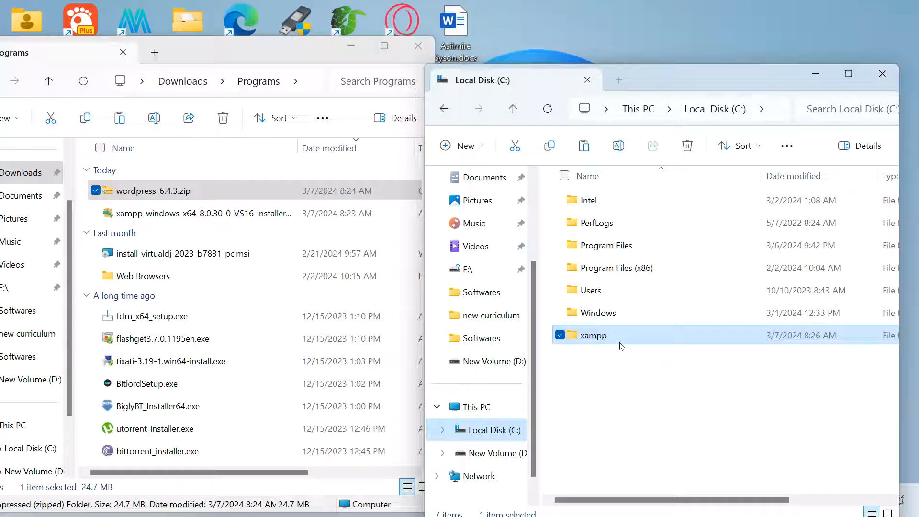
double_click(595, 336)
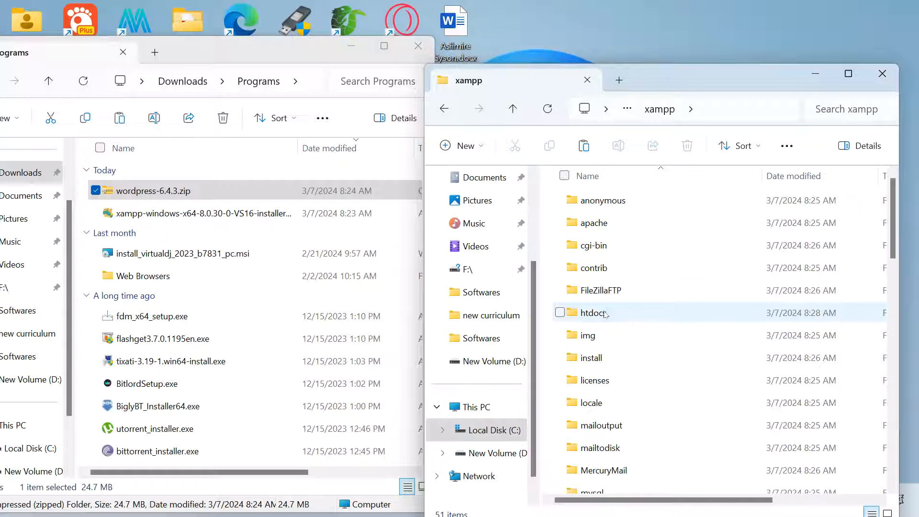
double_click(597, 313)
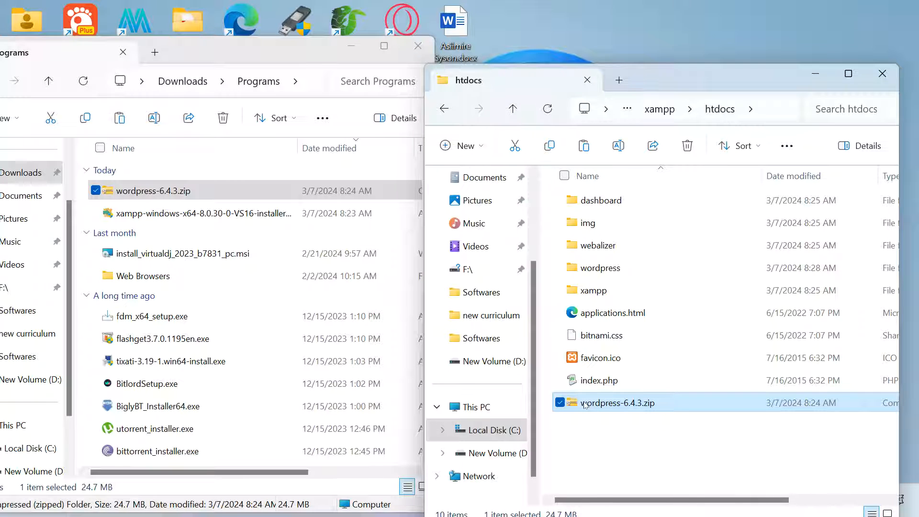
right_click(616, 403)
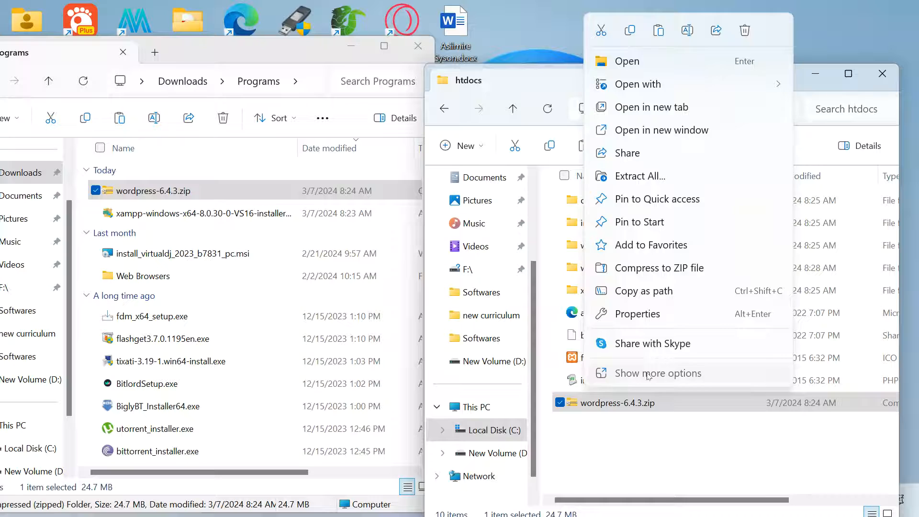
click(659, 373)
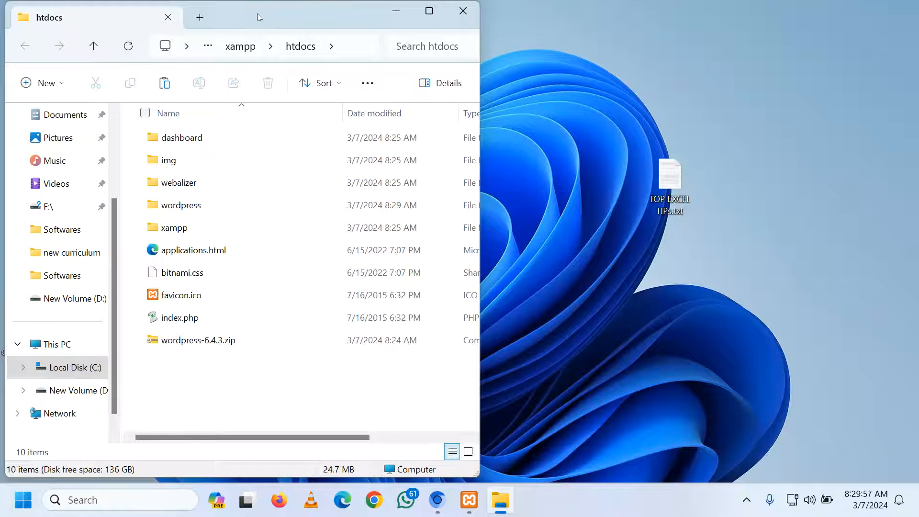
- In C:\xampp\htdocs, rename the extracted wordpress folder to 'benny'
drag(258, 17, 451, 49)
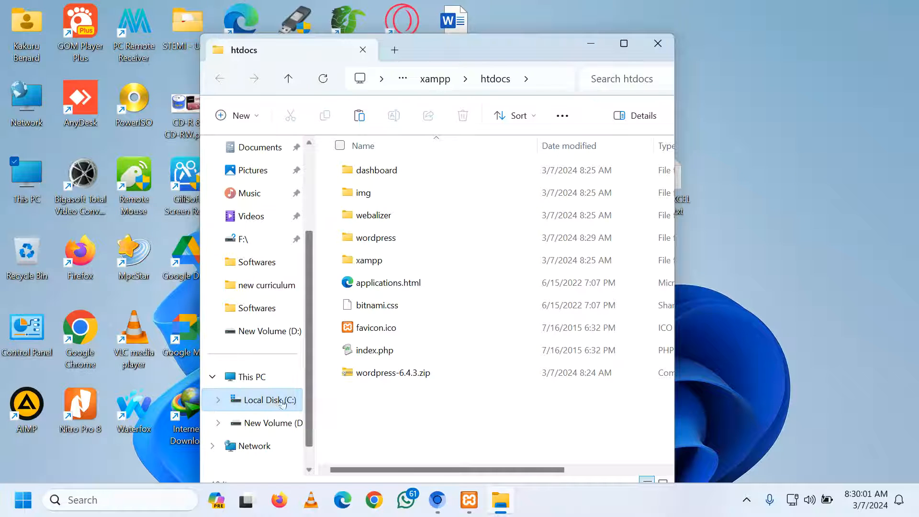
click(271, 400)
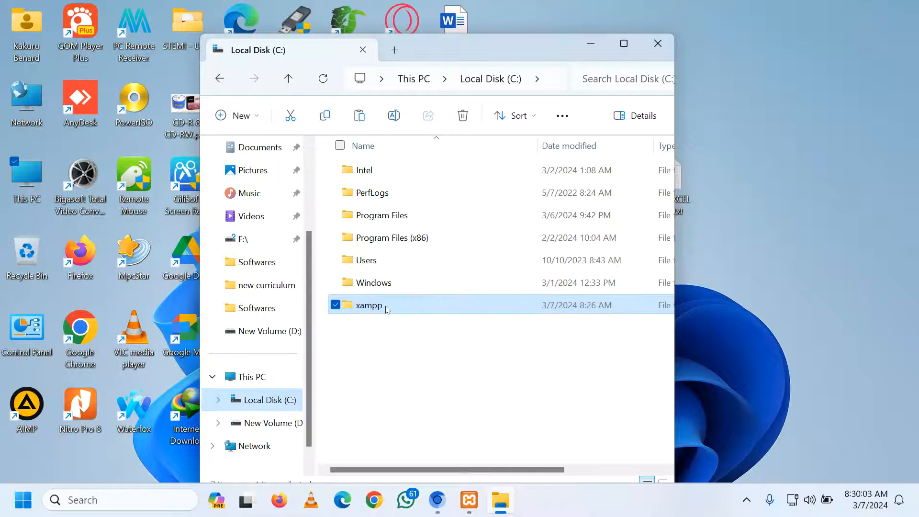
double_click(370, 304)
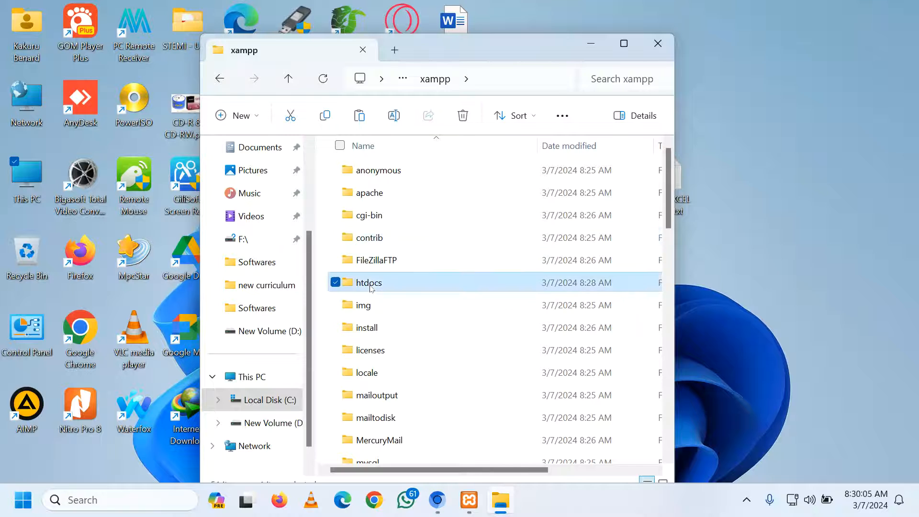
double_click(367, 282)
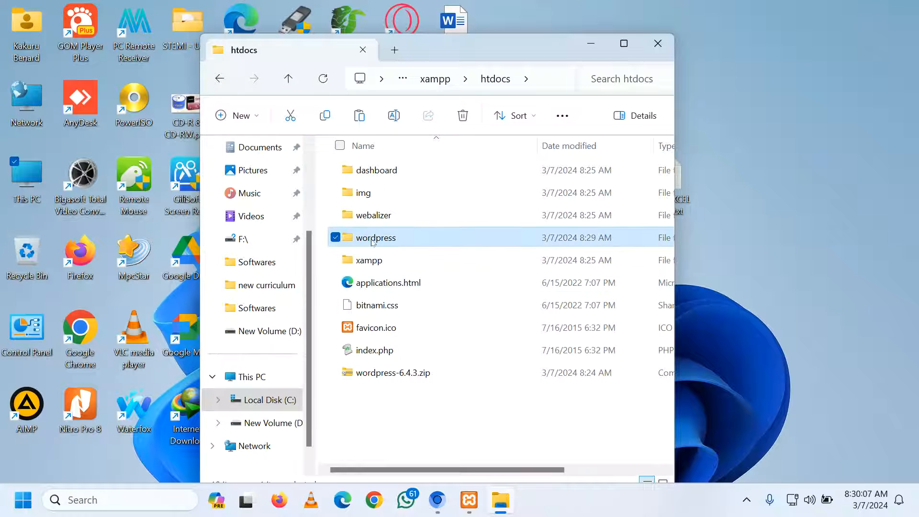
mouse_move(377, 238)
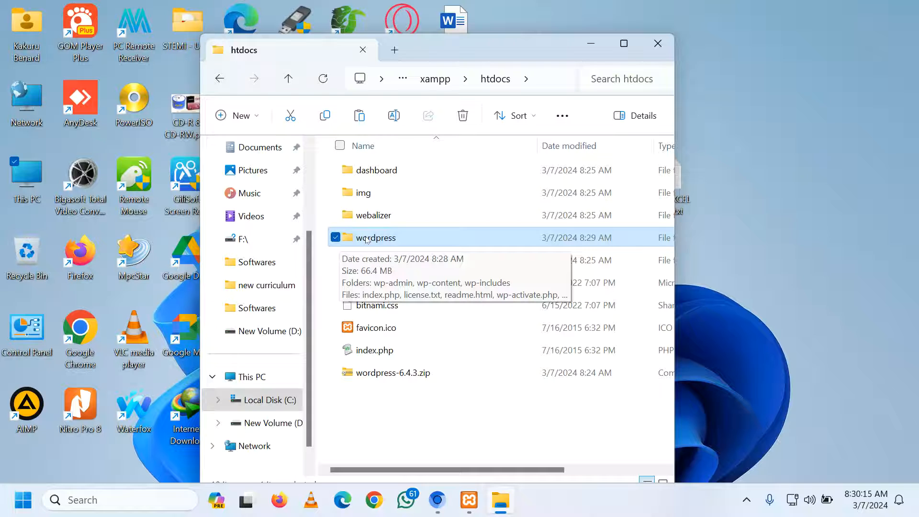
right_click(376, 237)
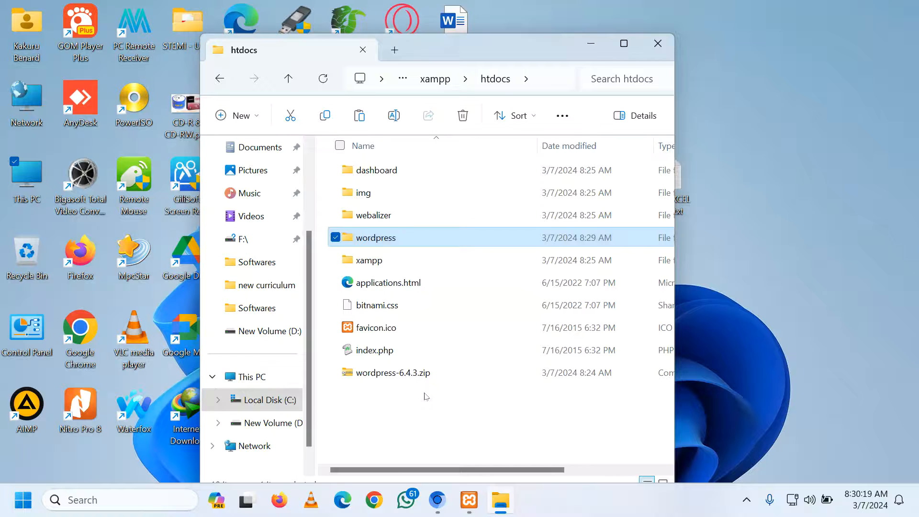
click(375, 237)
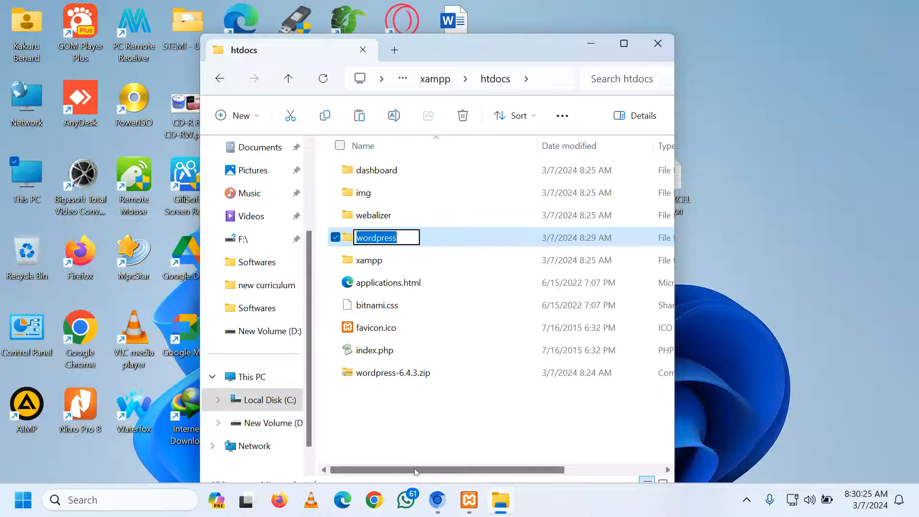
text(b)
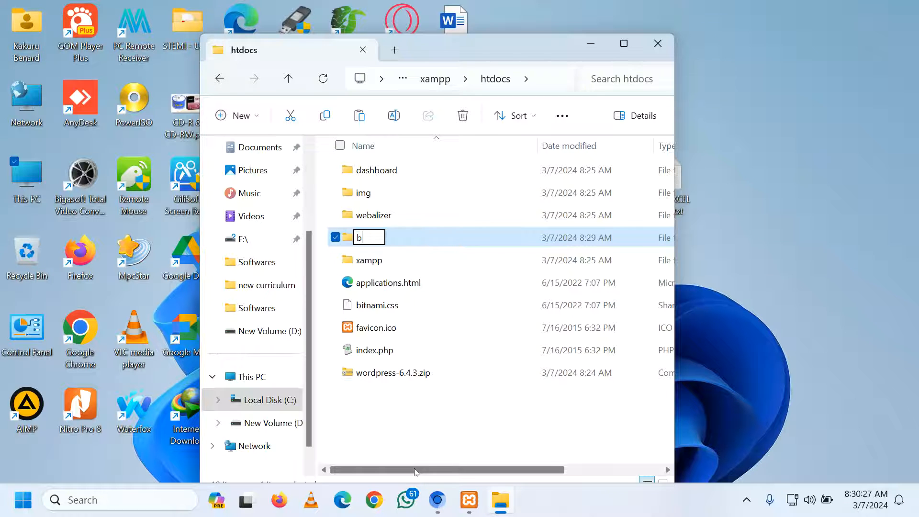
text(enny)
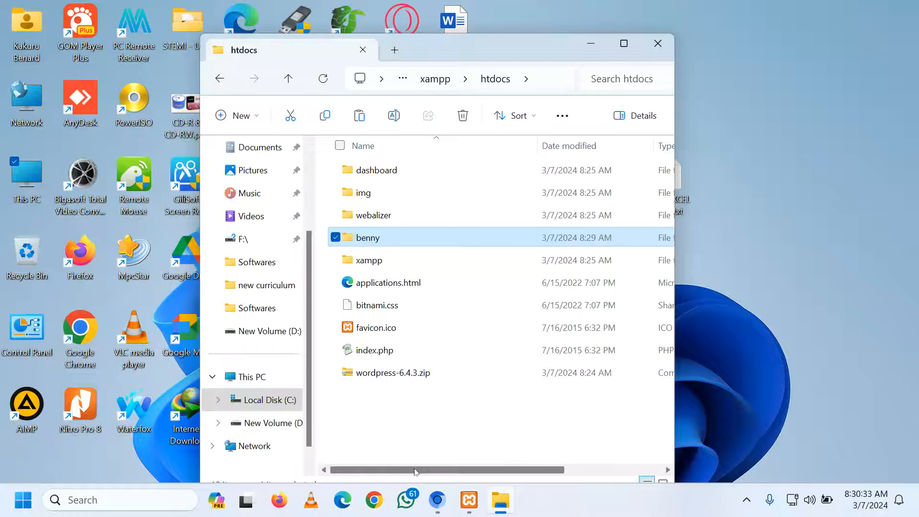
mouse_move(469, 500)
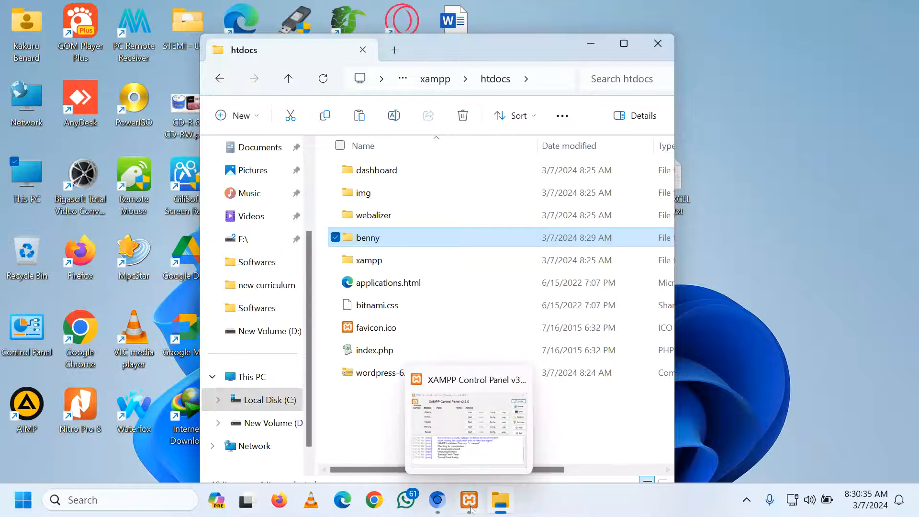
- Start Apache and MySQL in the XAMPP Control Panel and open MySQL Admin (phpMyAdmin)
click(468, 500)
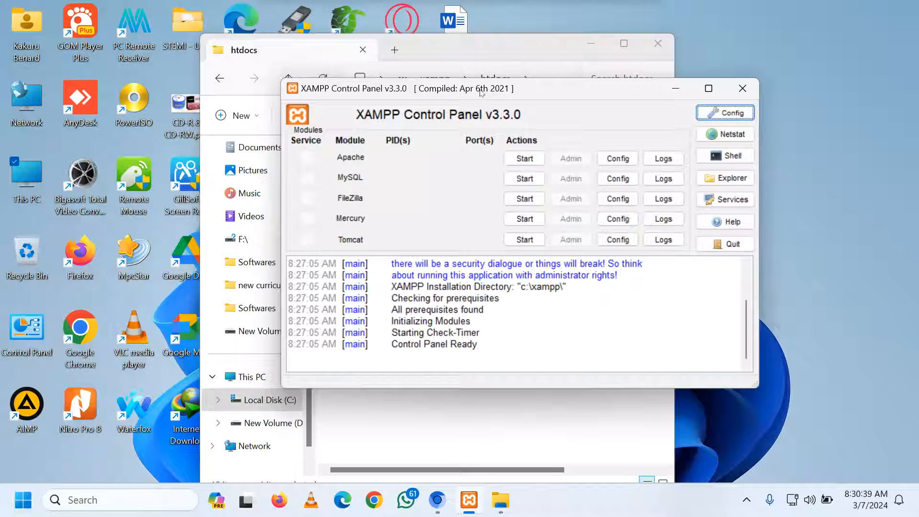
click(524, 158)
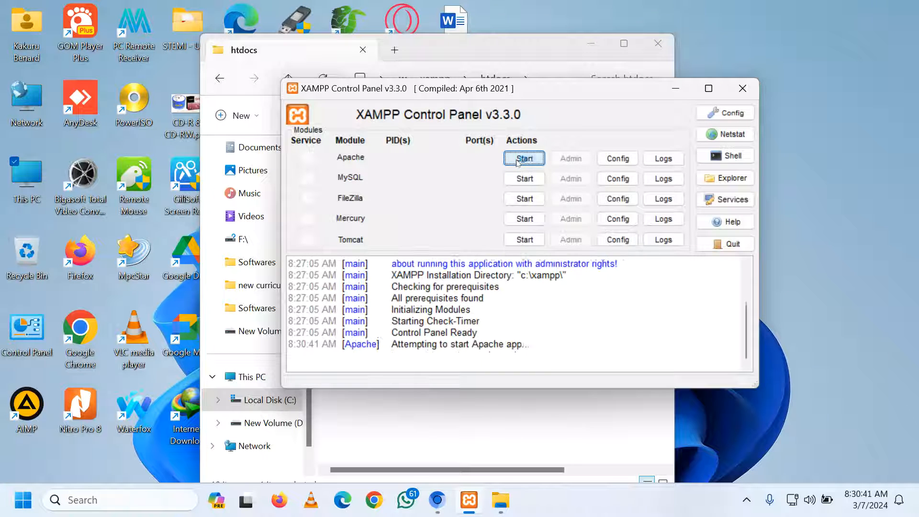
click(524, 158)
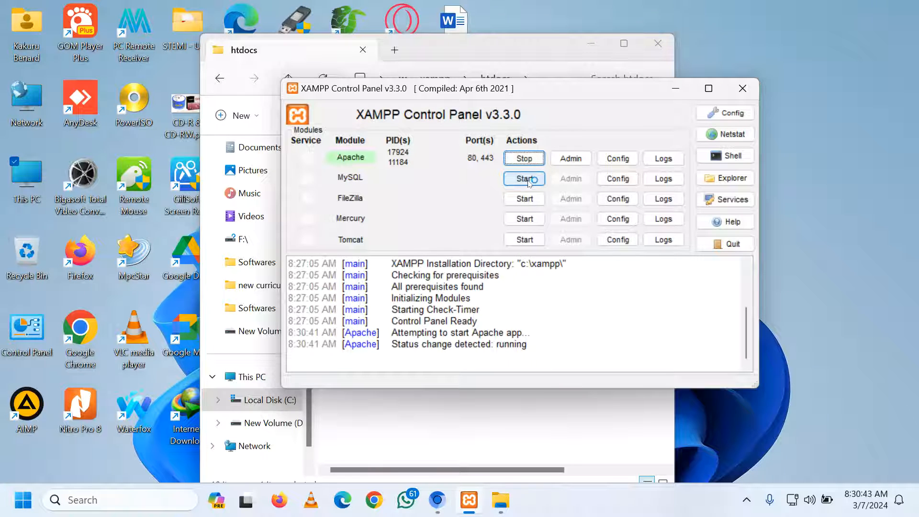
click(524, 178)
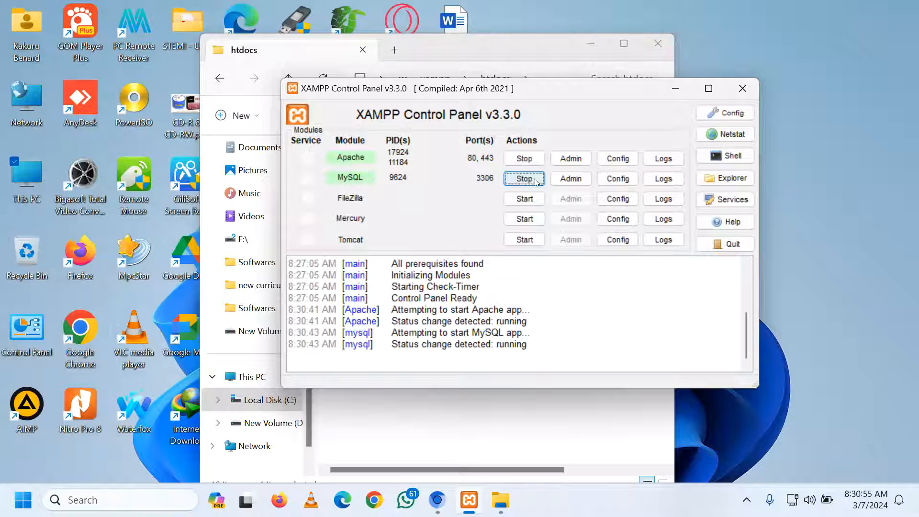
click(570, 179)
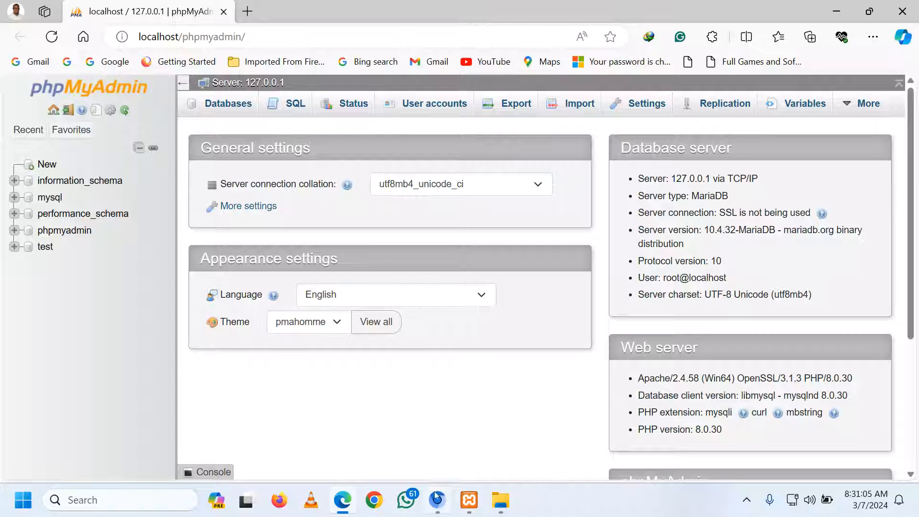
- Navigate to localhost/phpmyadmin and start creating a new database from the left tree
click(438, 500)
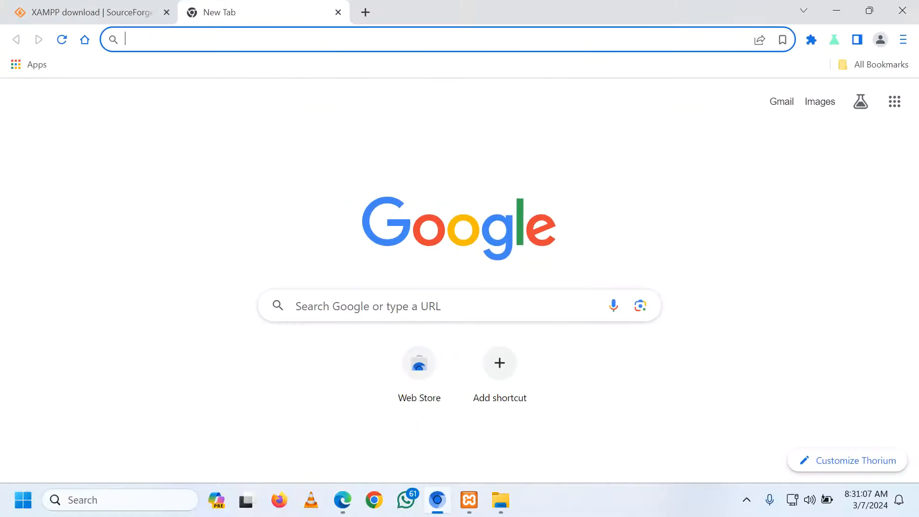
text(localhost/)
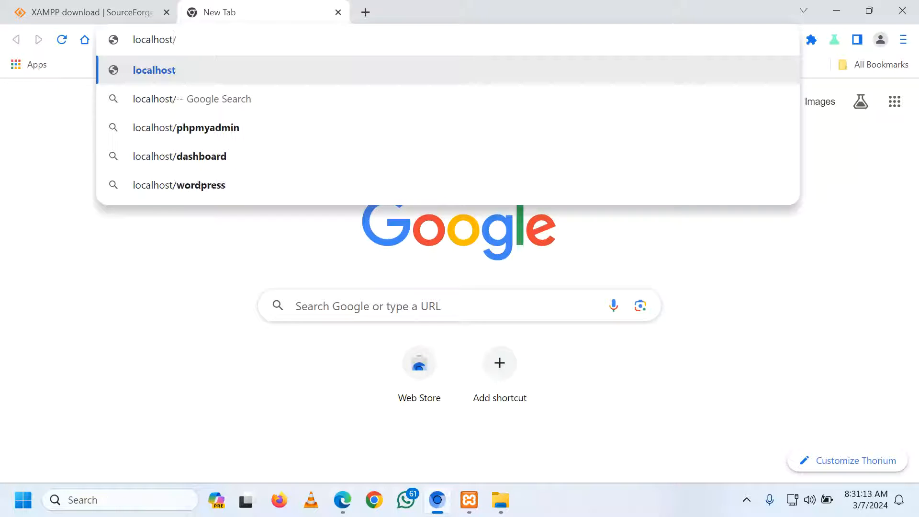
text(phpmya)
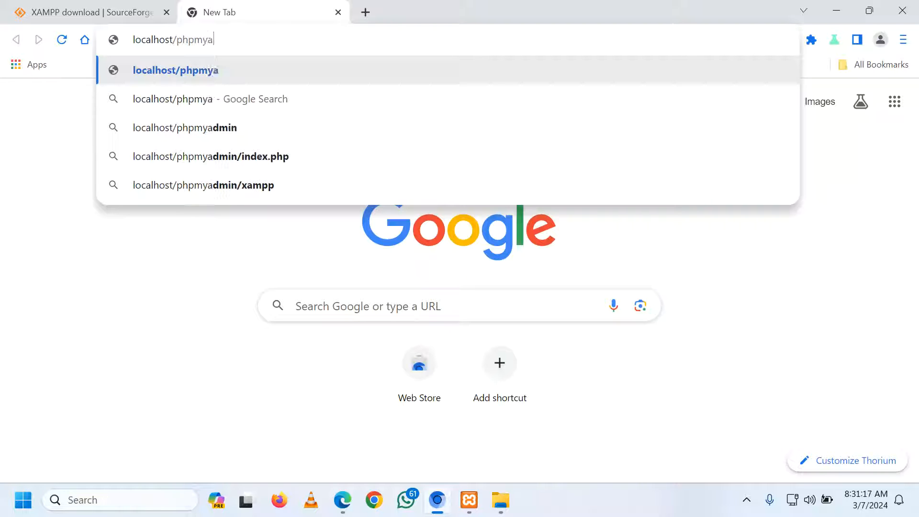
text(dmin/)
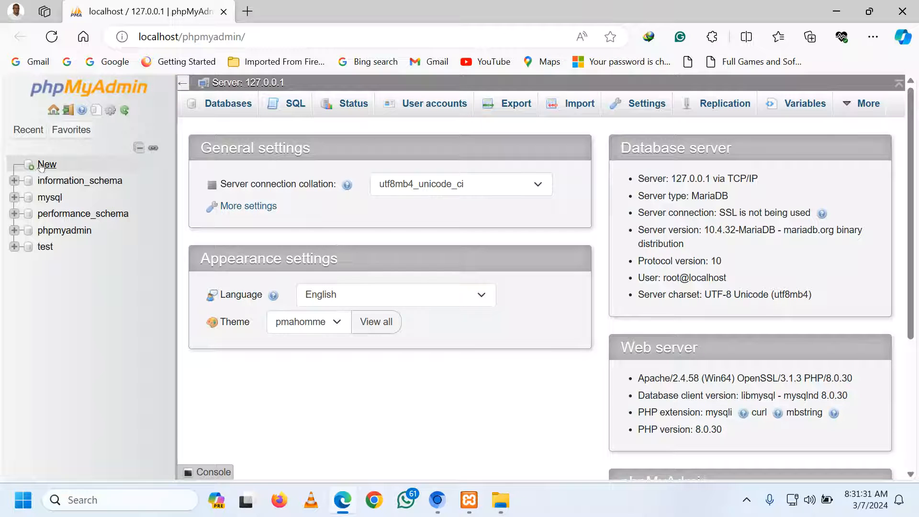
click(228, 104)
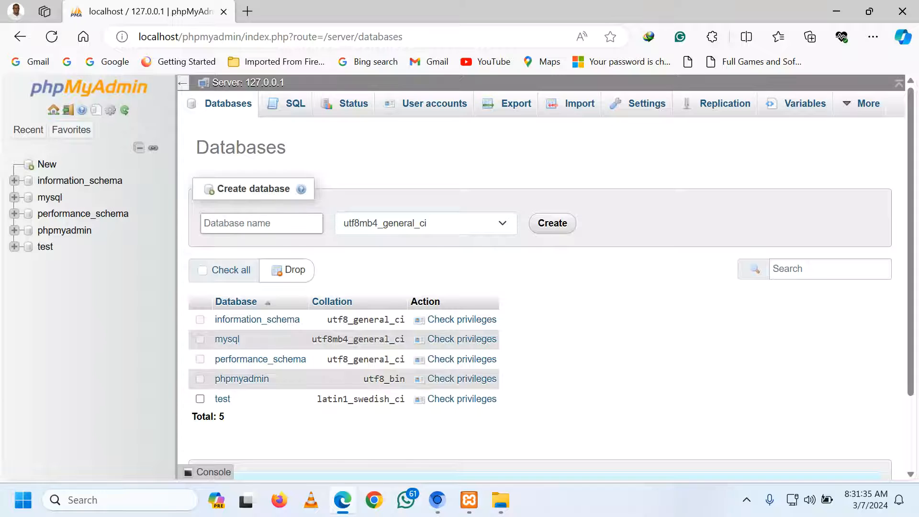
- Create a database named benny and open its empty Structure page
text(benny)
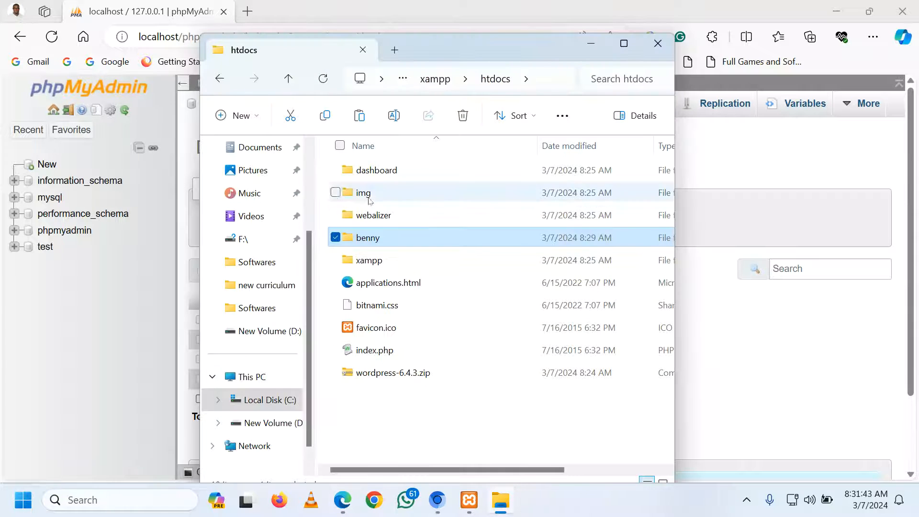
mouse_move(759, 371)
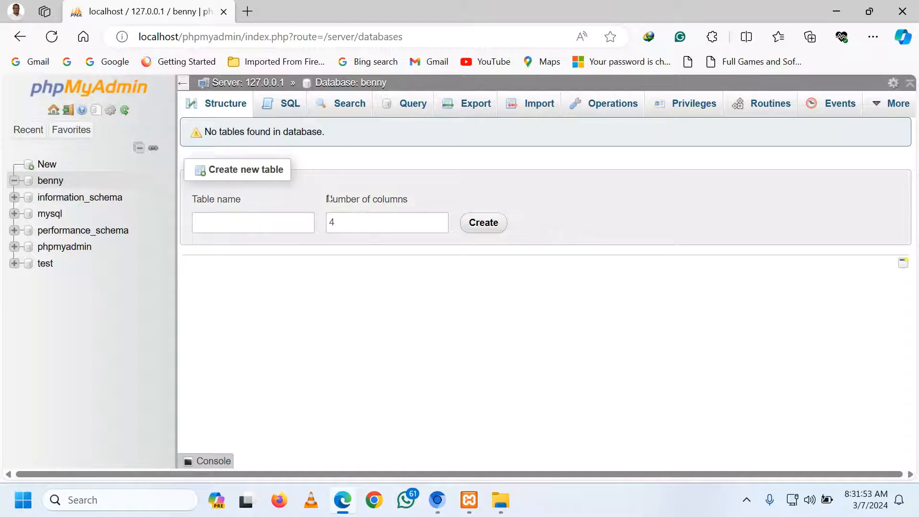
click(51, 181)
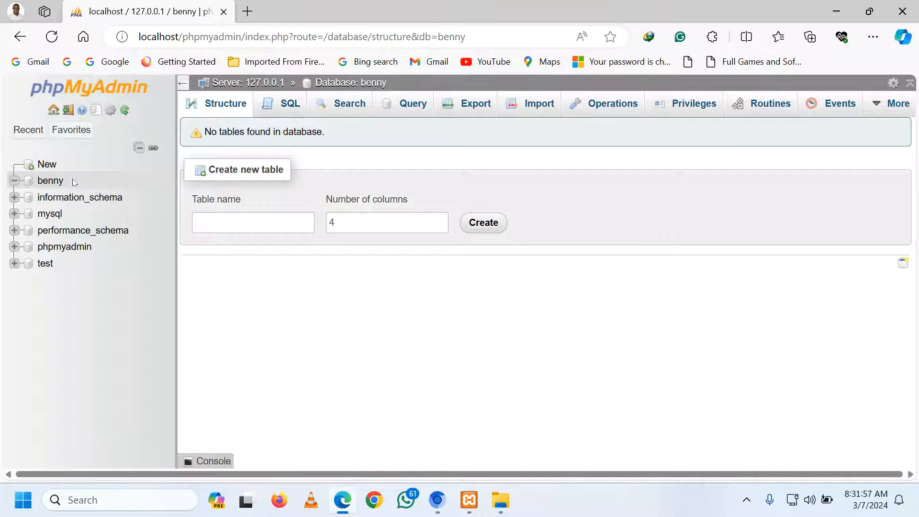
mouse_move(247, 11)
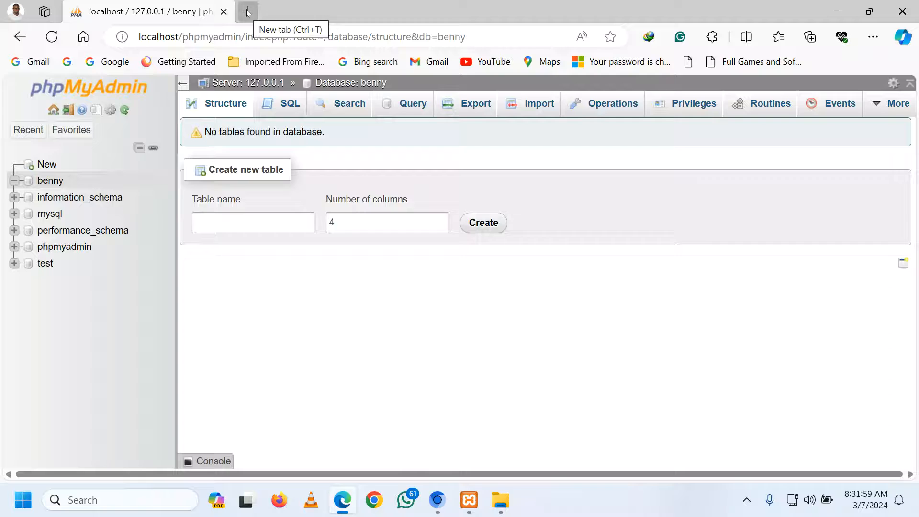
- Start WordPress setup at localhost/benny in a new tab, keeping English and passing the welcome page
click(247, 12)
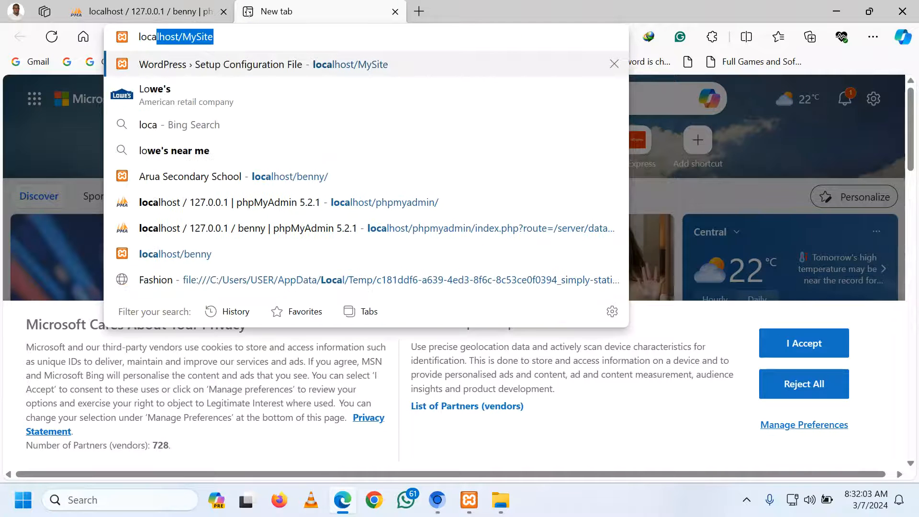
key(Backspace)
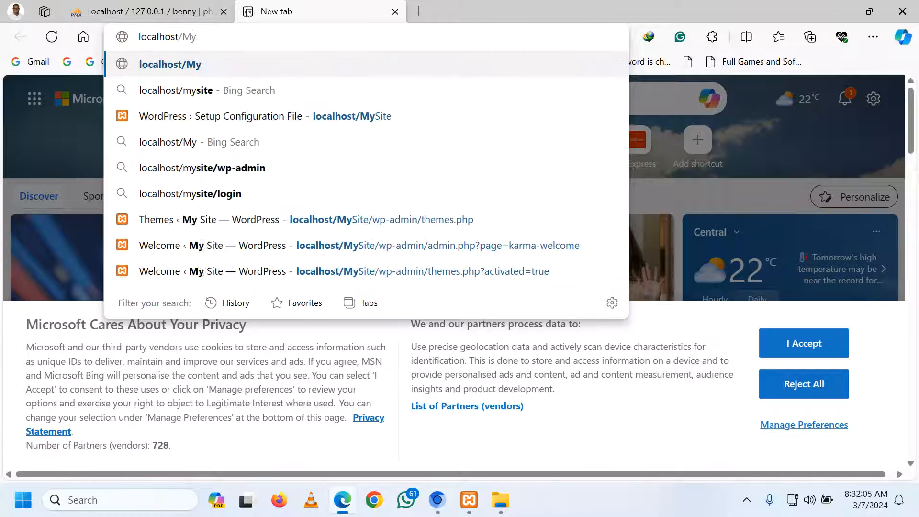
text(benny/wp-admin/setup-config.php)
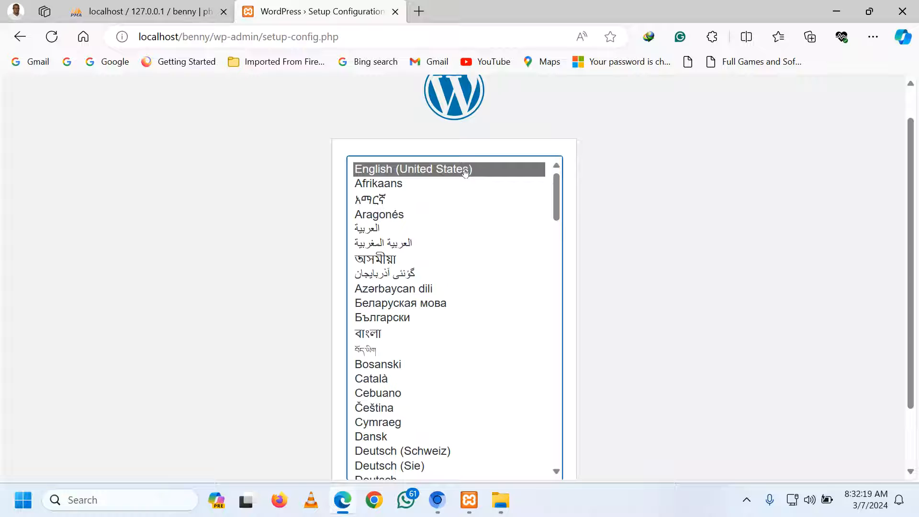
scroll(down, 3)
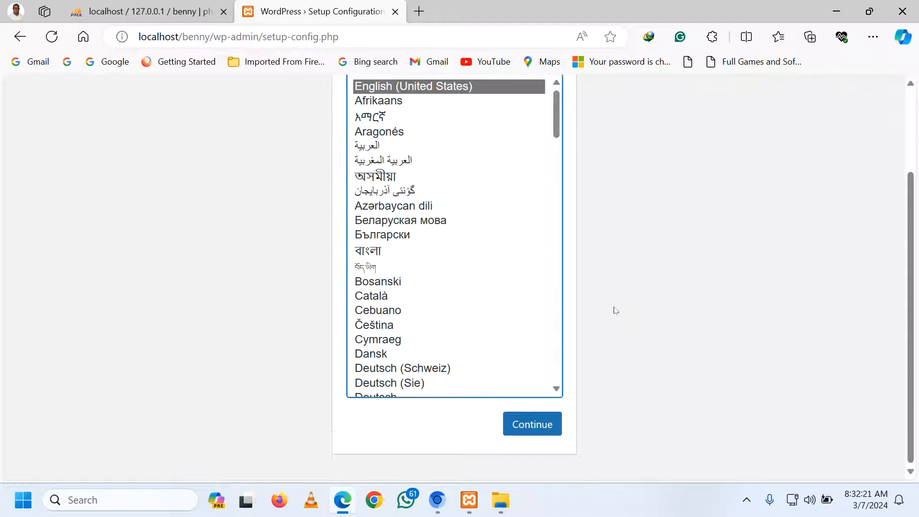
click(532, 424)
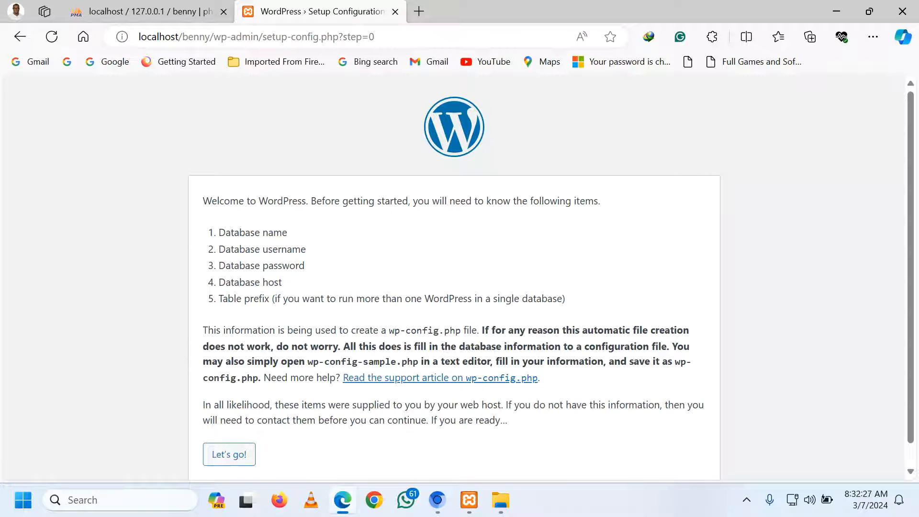
click(229, 454)
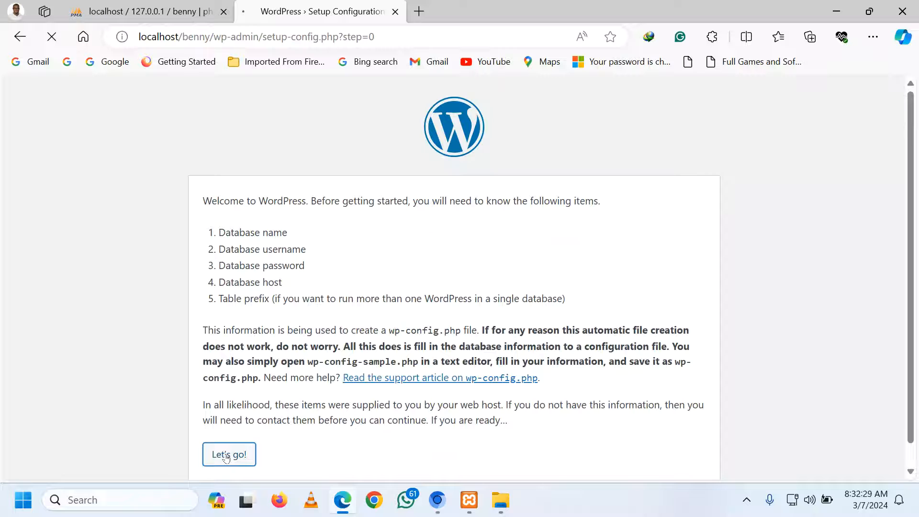
click(229, 454)
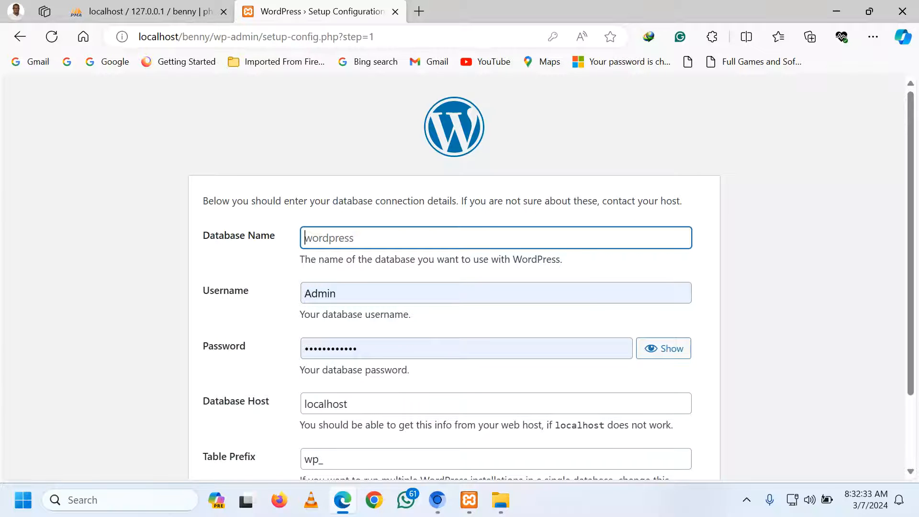
- Submit database benny with username root and a blank password for the connection
text(benny)
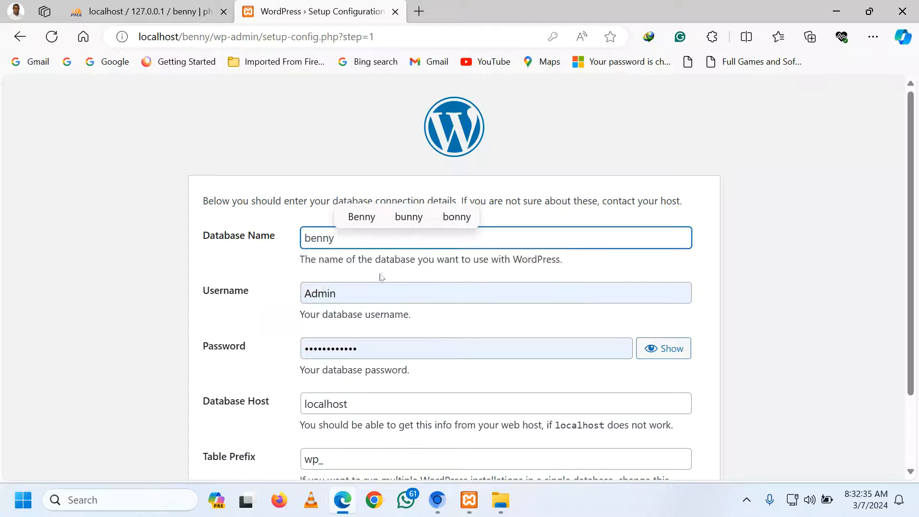
click(495, 293)
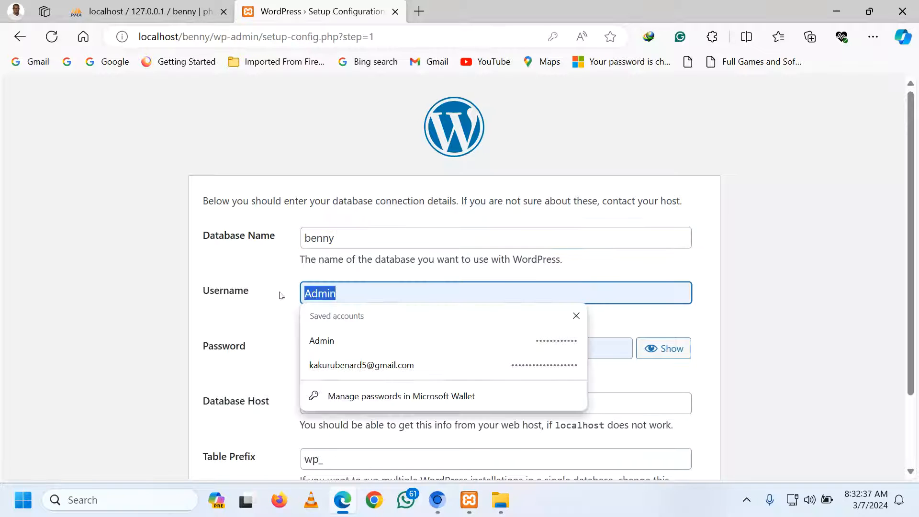
text(root)
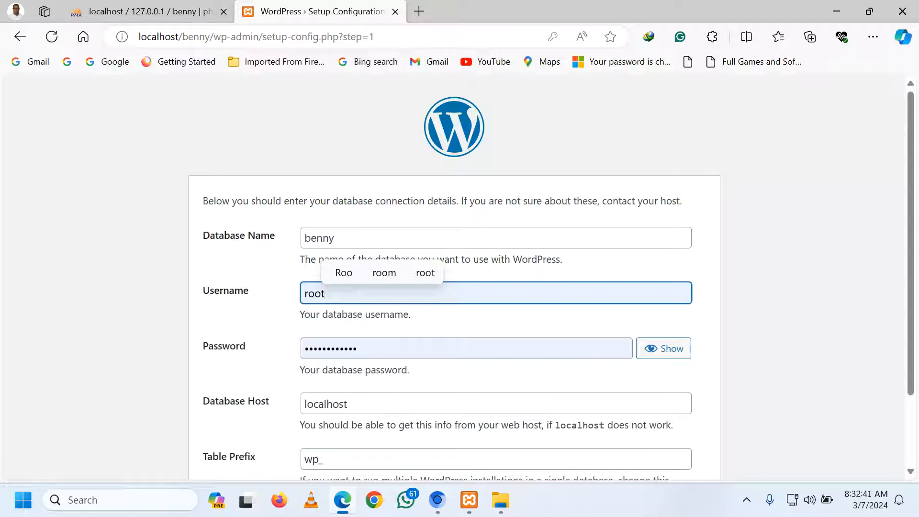
click(465, 348)
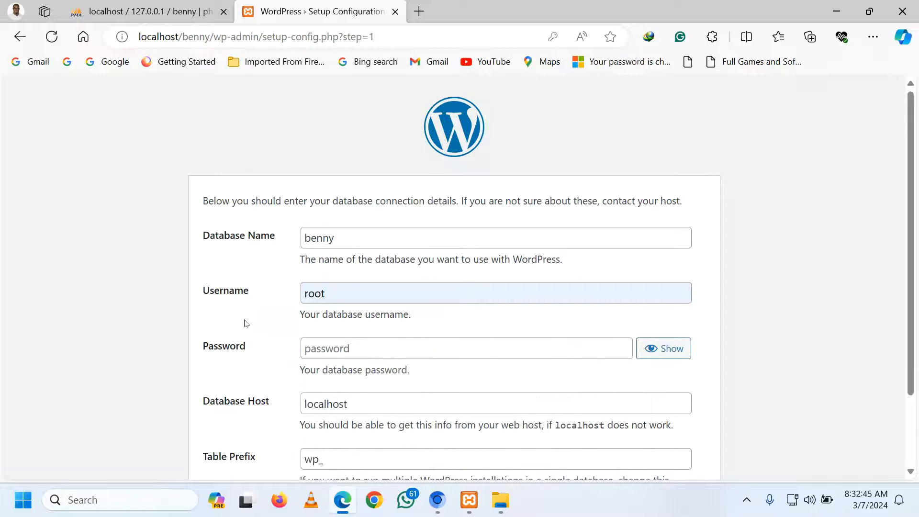
scroll(down, 3)
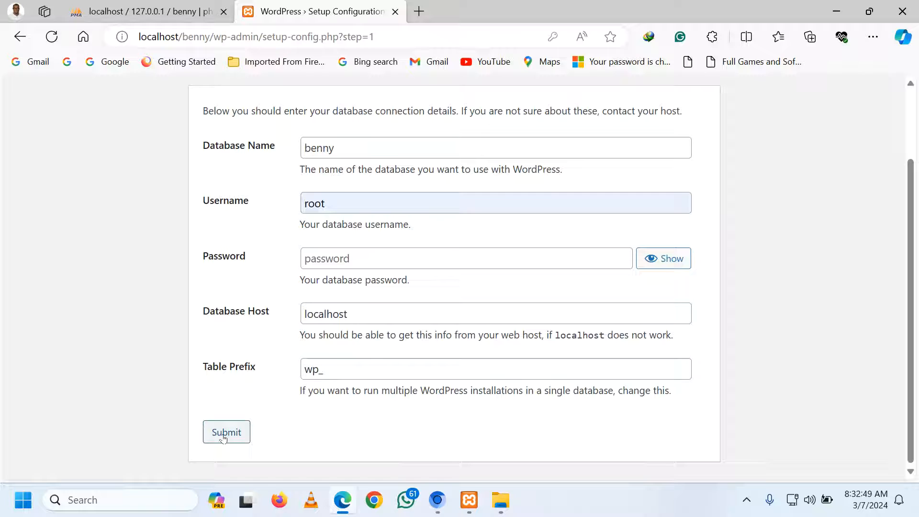
click(226, 432)
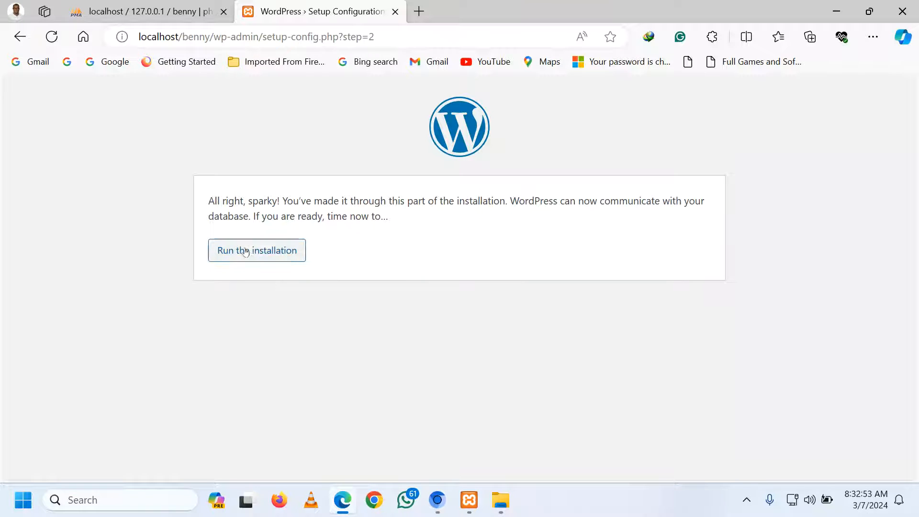
- Run the installation form and enter Kabs Hotel as the site title
click(257, 250)
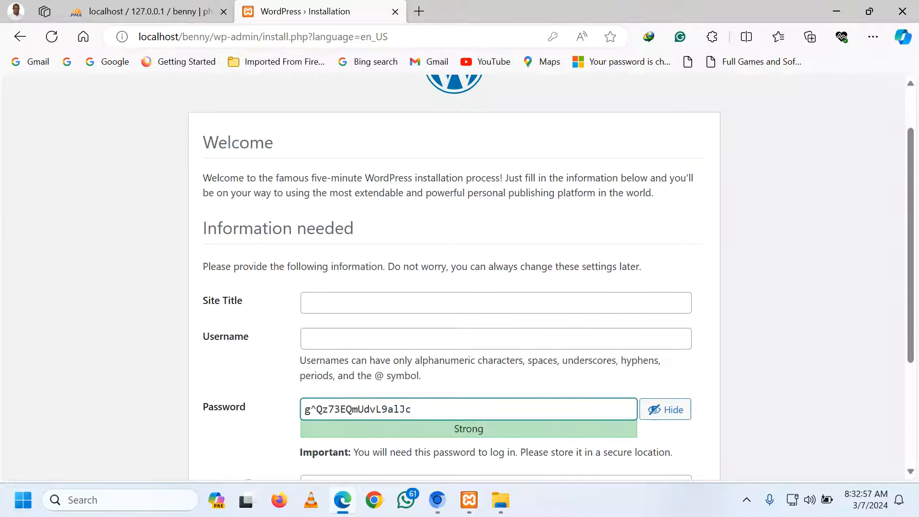
click(495, 302)
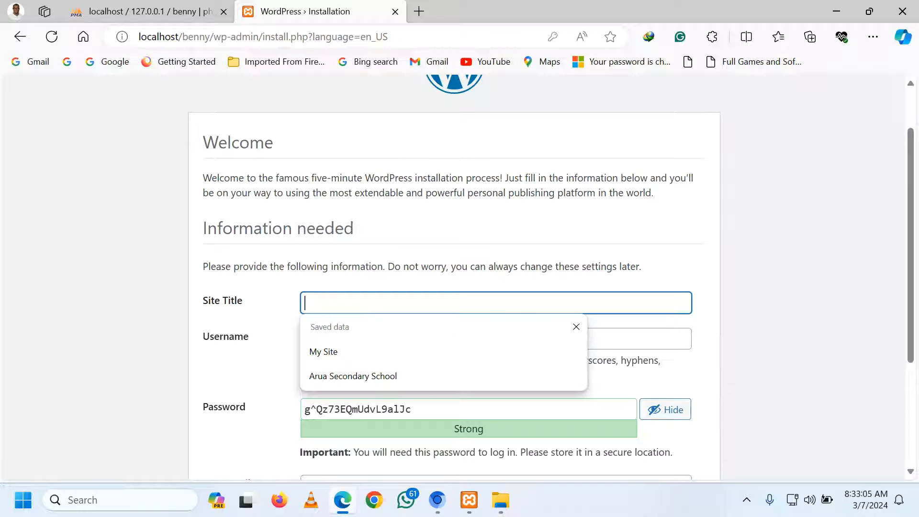
text(K)
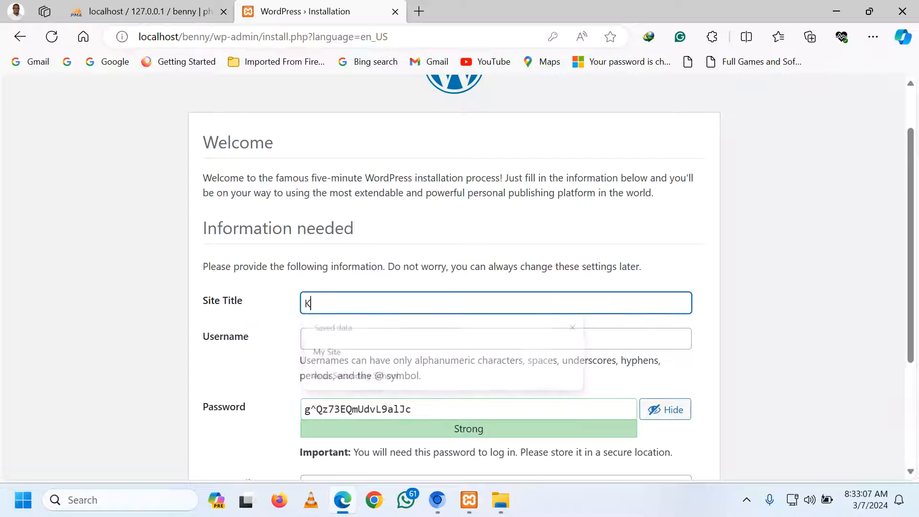
text(abs)
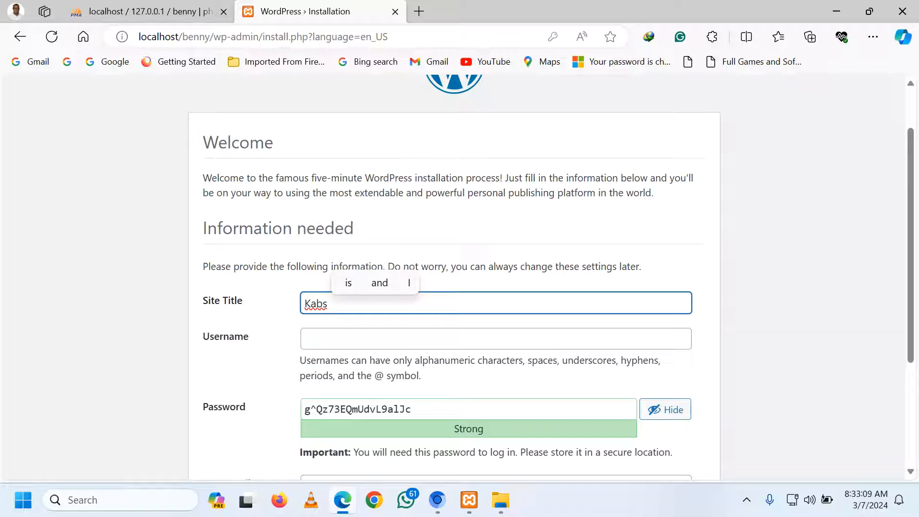
text(Ht)
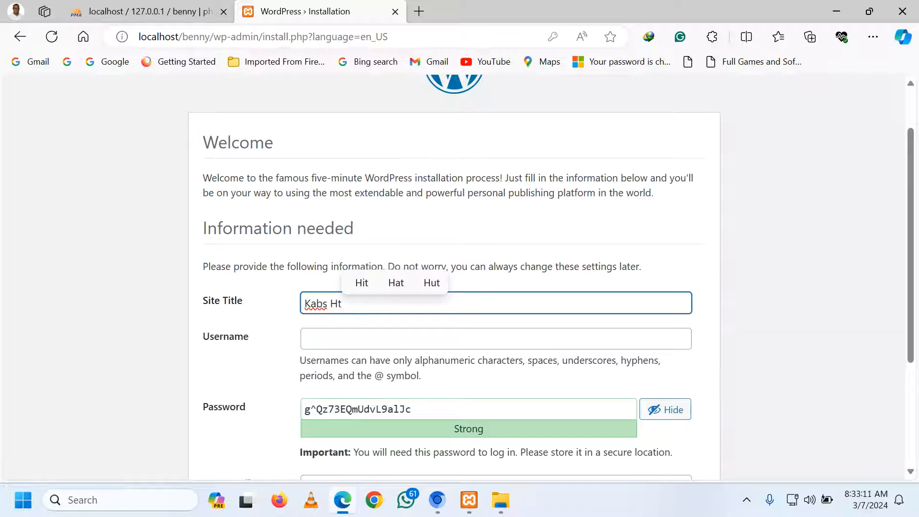
text(otel)
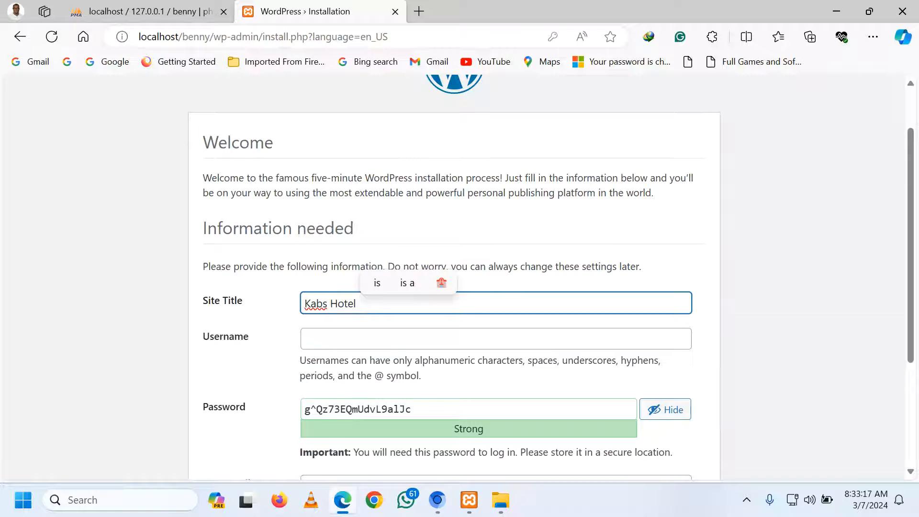
- Set administrator username admin with password admin and confirm use of the weak password
click(495, 338)
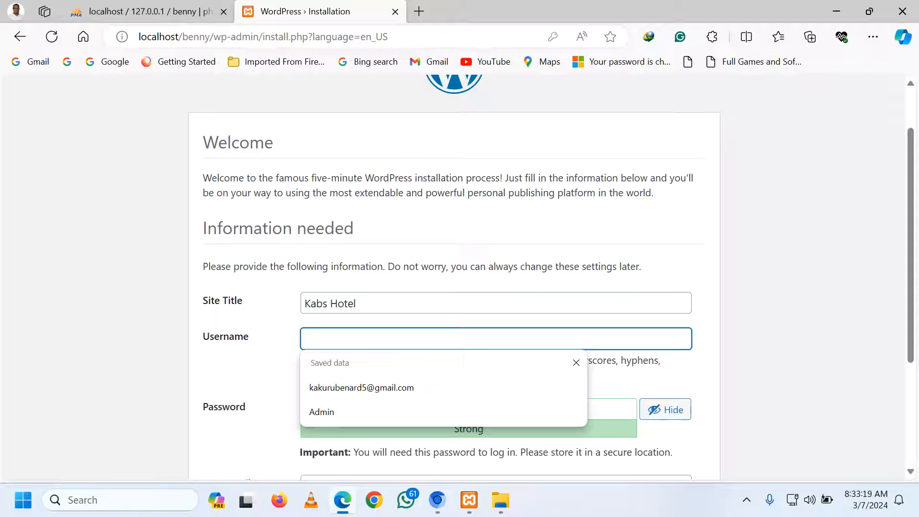
text(admin)
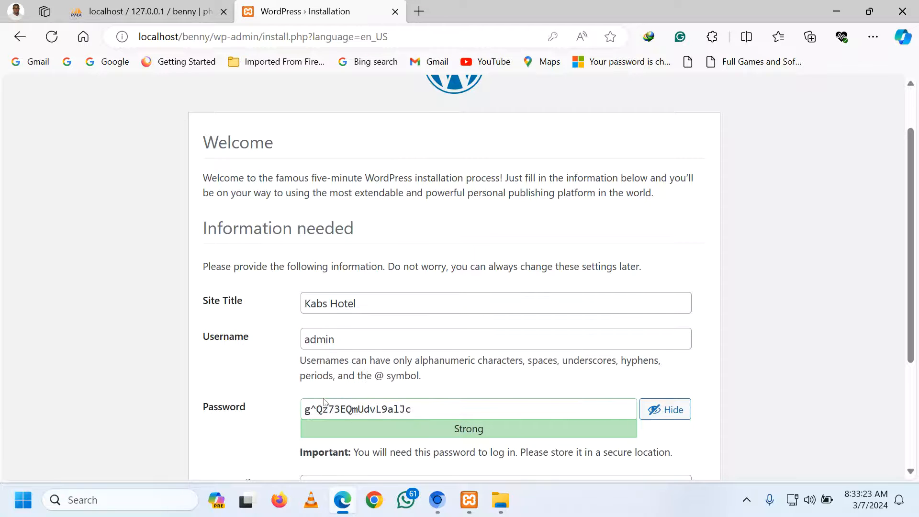
triple_click(468, 409)
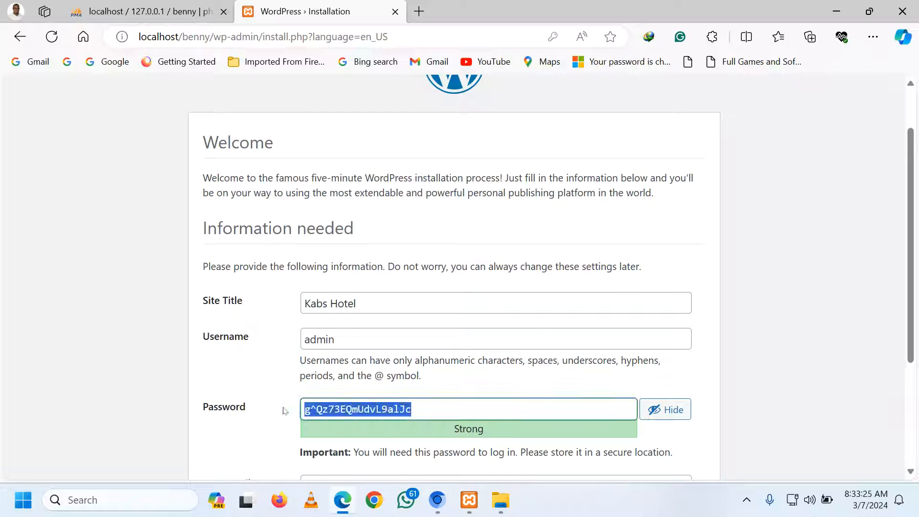
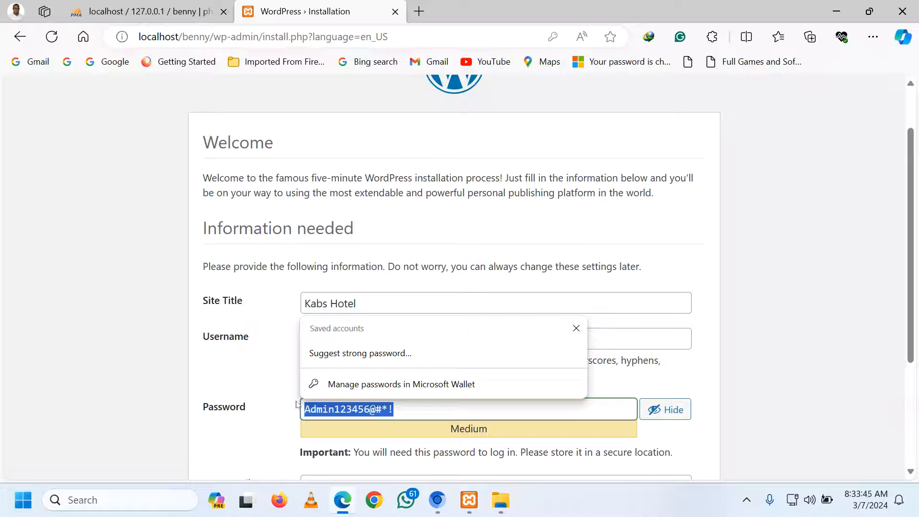
text(admin)
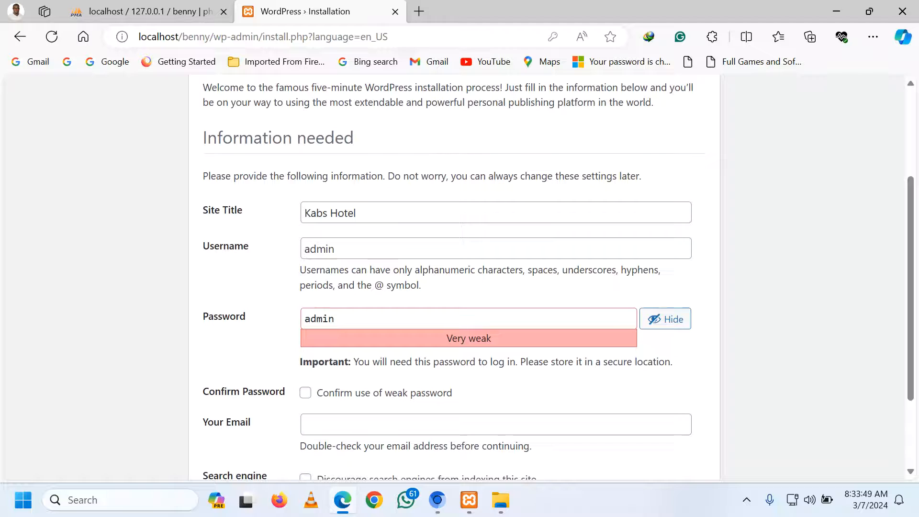
click(306, 393)
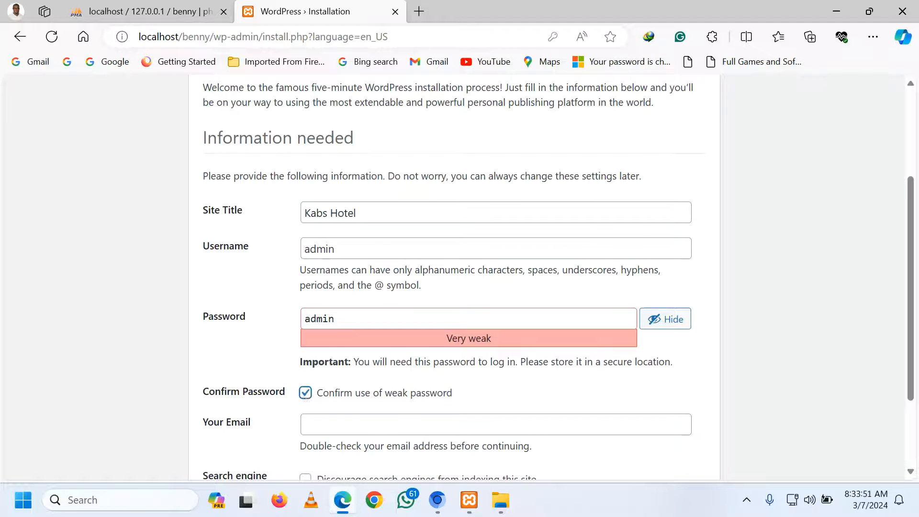
click(494, 425)
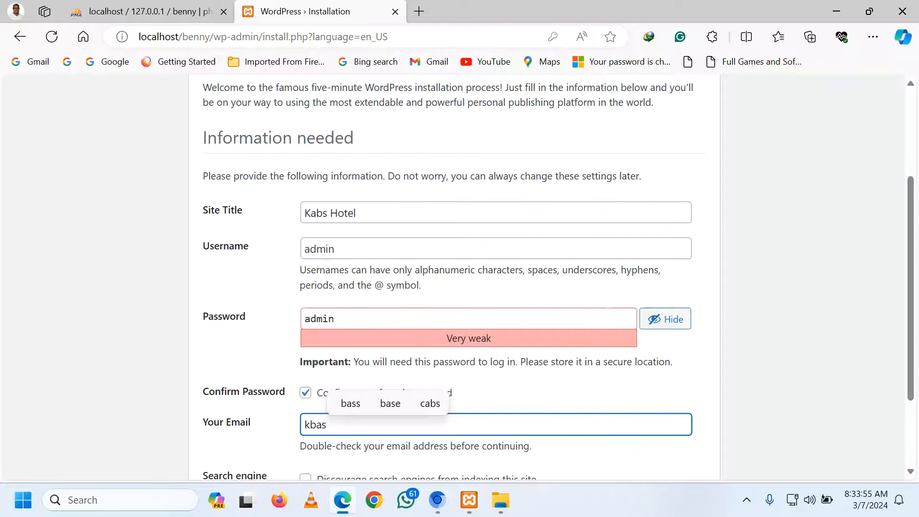
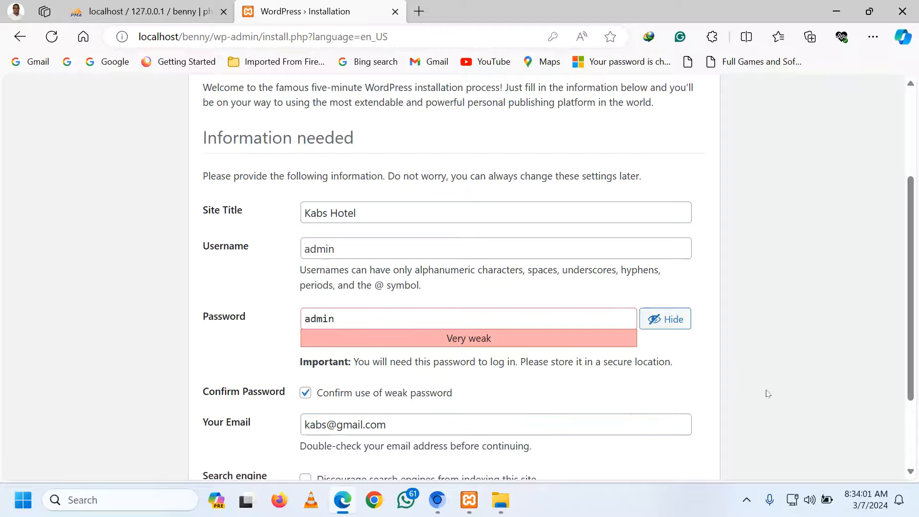
scroll(down, 3)
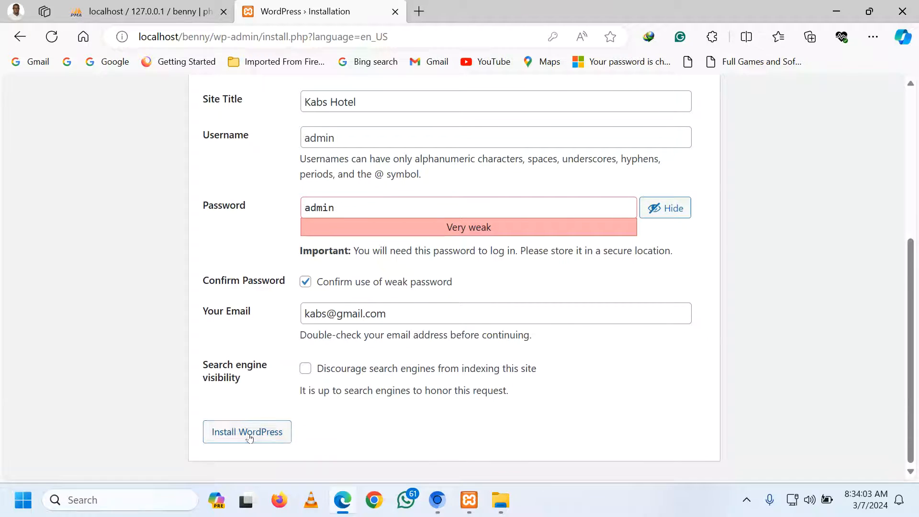
- Install WordPress and reach the Success page for the admin user
click(247, 432)
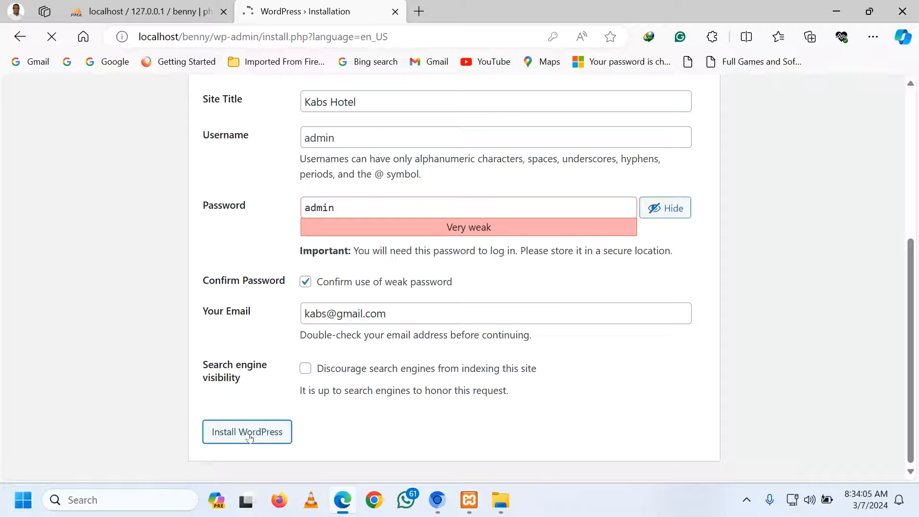
click(247, 432)
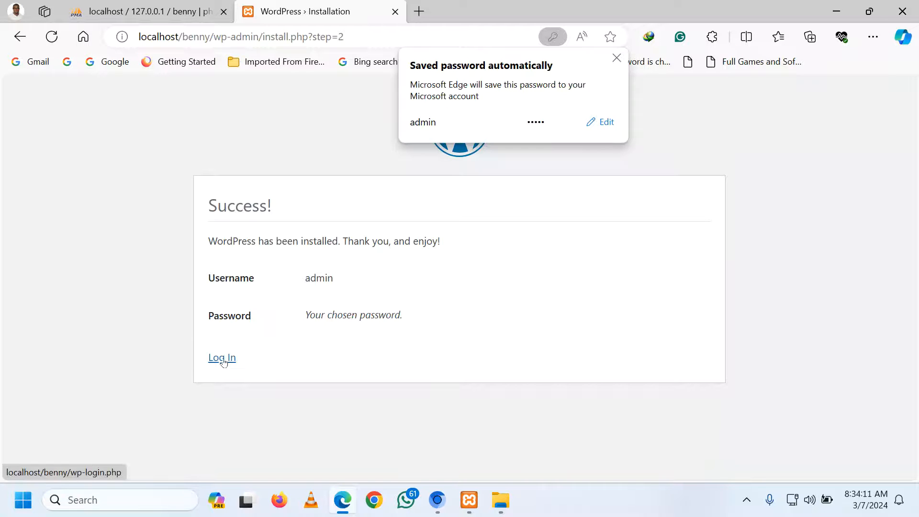
- Log in as admin after checking the saved credentials, reaching the Kabs Hotel Dashboard
click(221, 357)
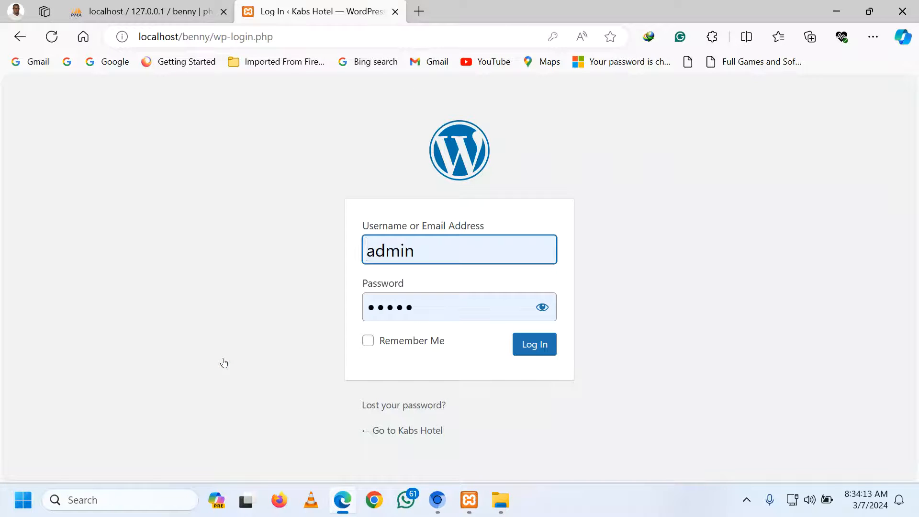
click(459, 250)
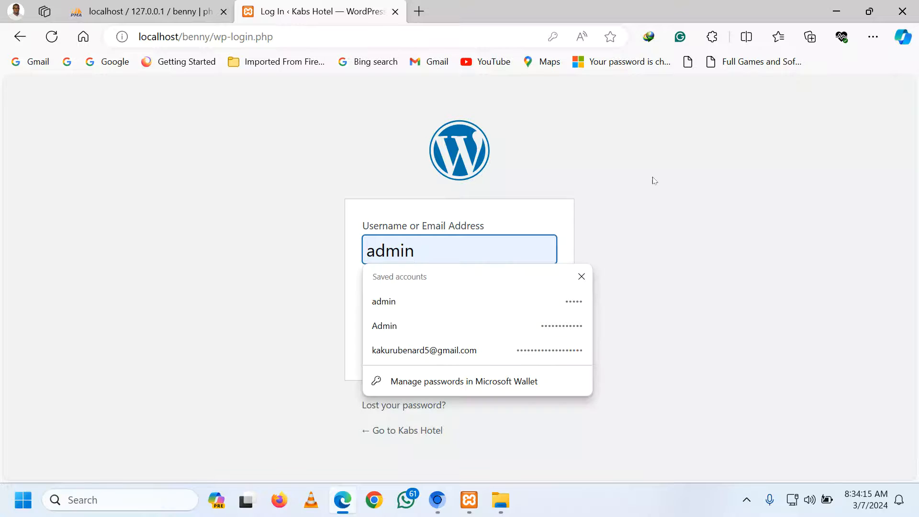
click(383, 302)
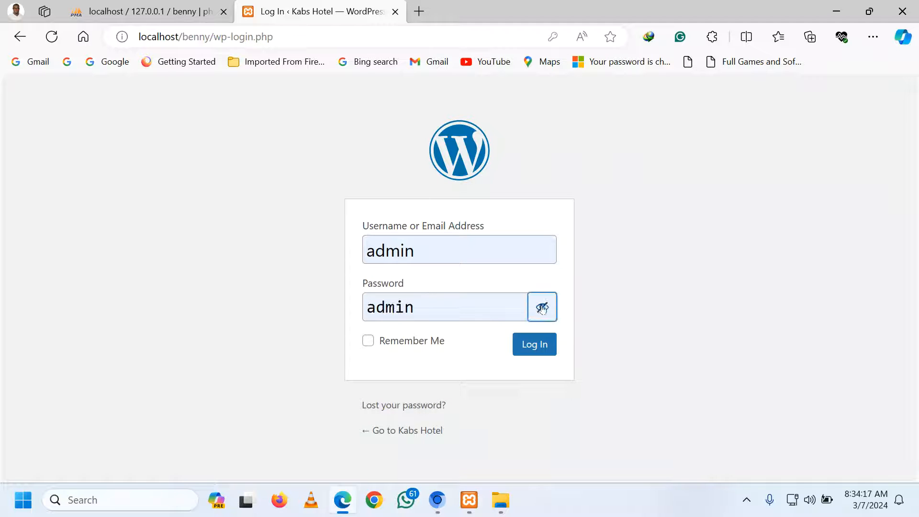
click(543, 307)
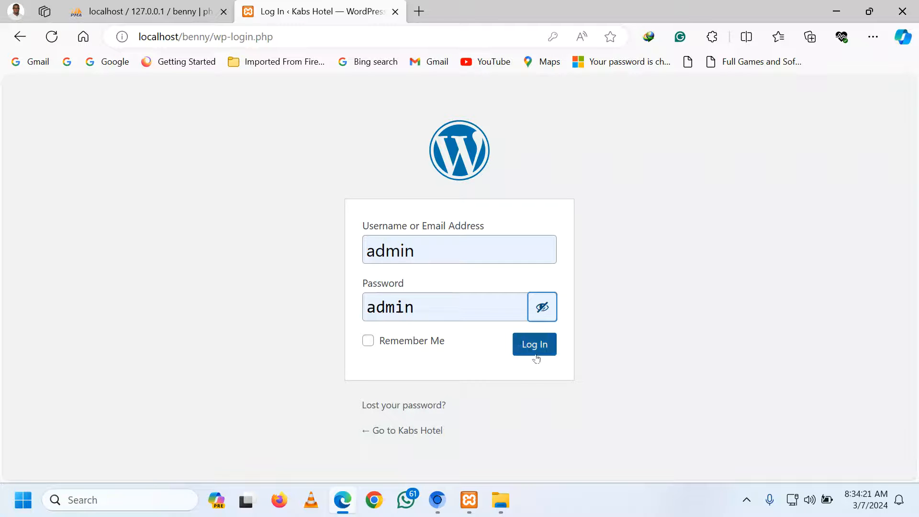
click(533, 343)
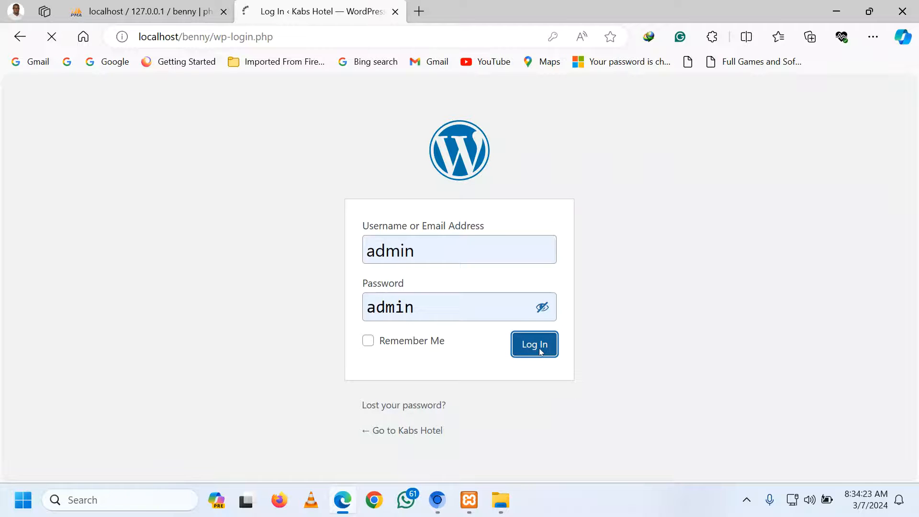
click(534, 344)
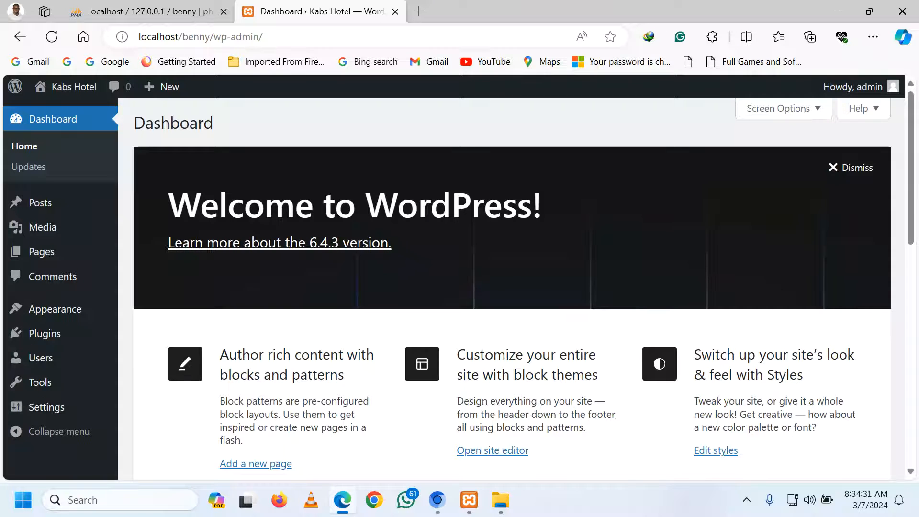
mouse_move(74, 87)
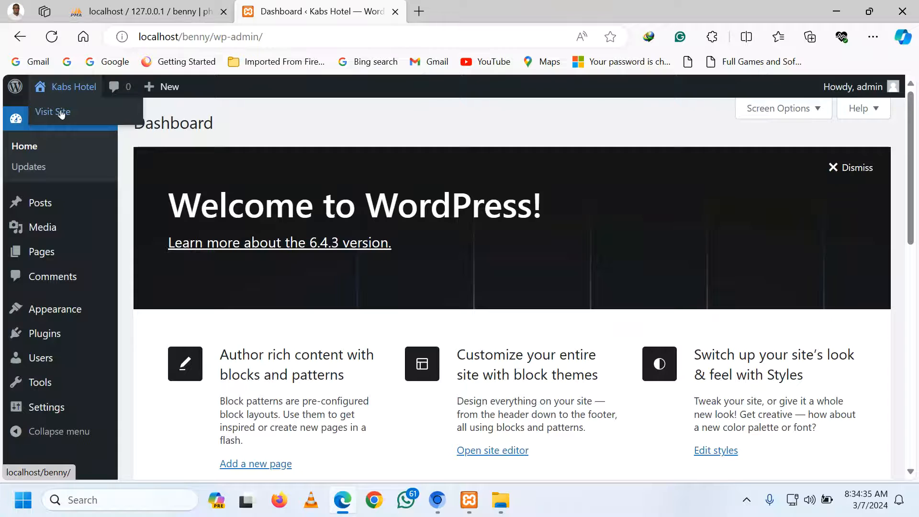
- Open the Visit Site link for Kabs Hotel in a new browser tab
right_click(52, 111)
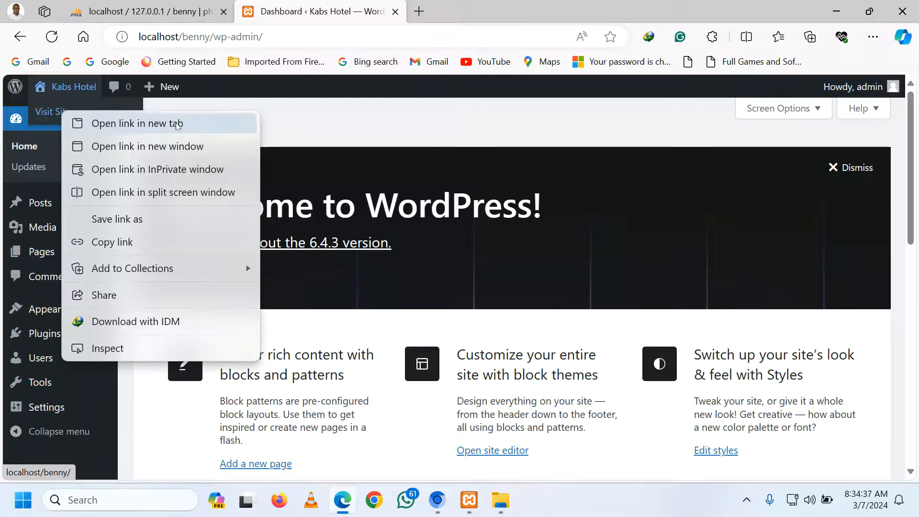
click(137, 124)
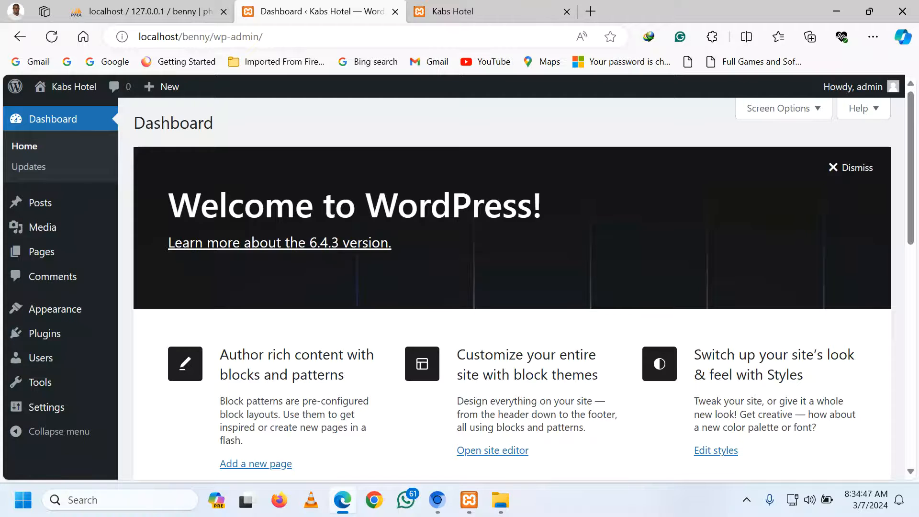
- View the Kabs Hotel front page, check back on the Dashboard tab, then return to the front page
click(492, 11)
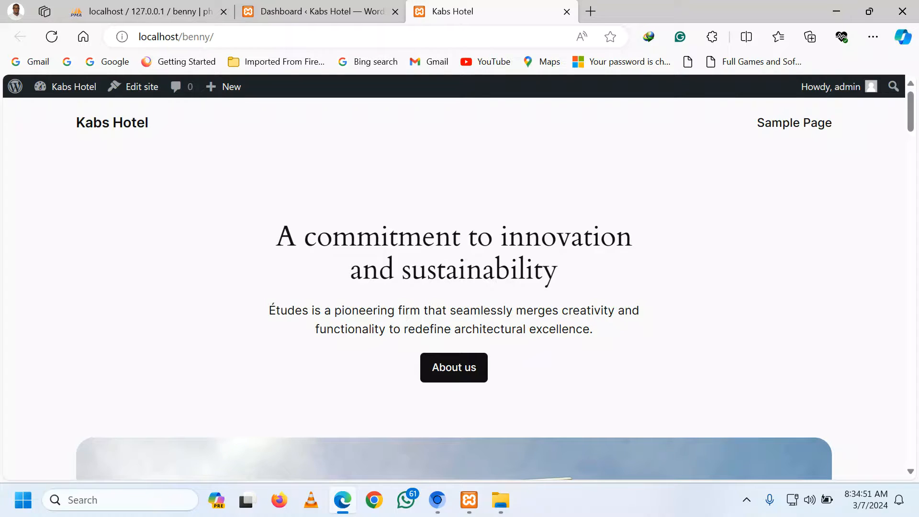
scroll(down, 3)
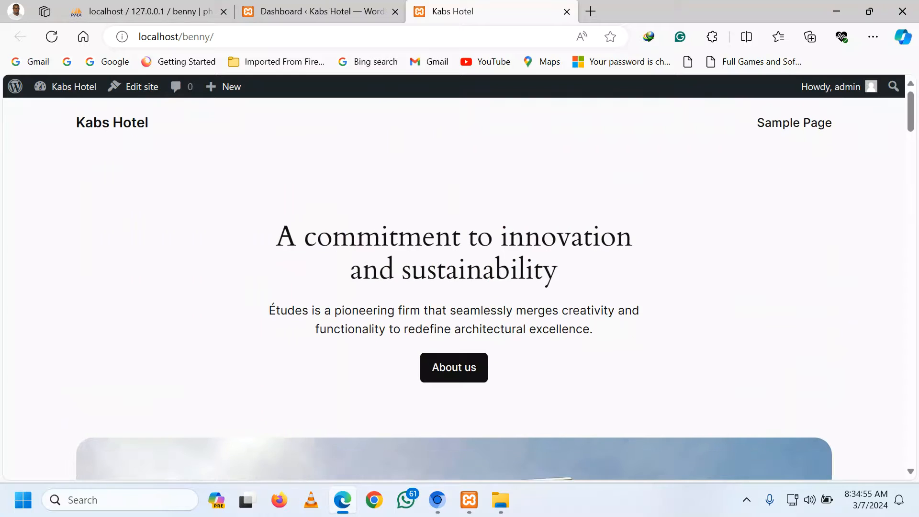
click(320, 12)
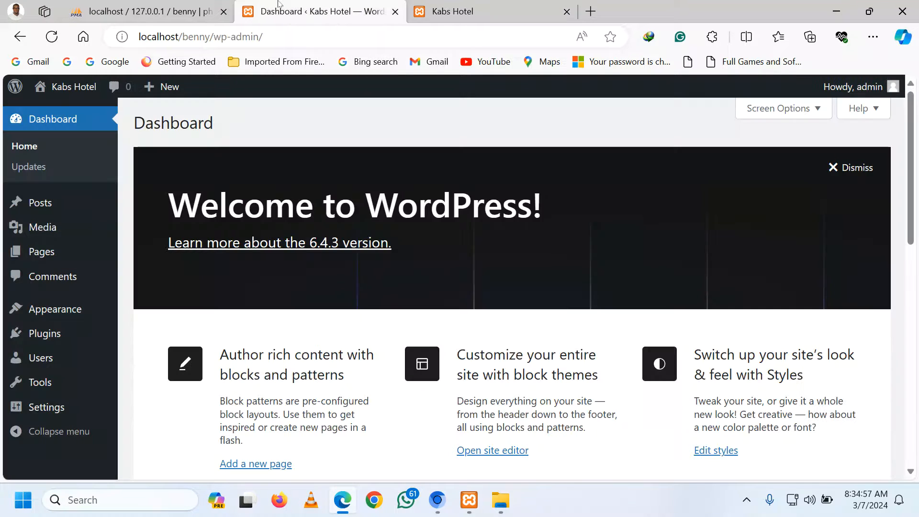
mouse_move(395, 366)
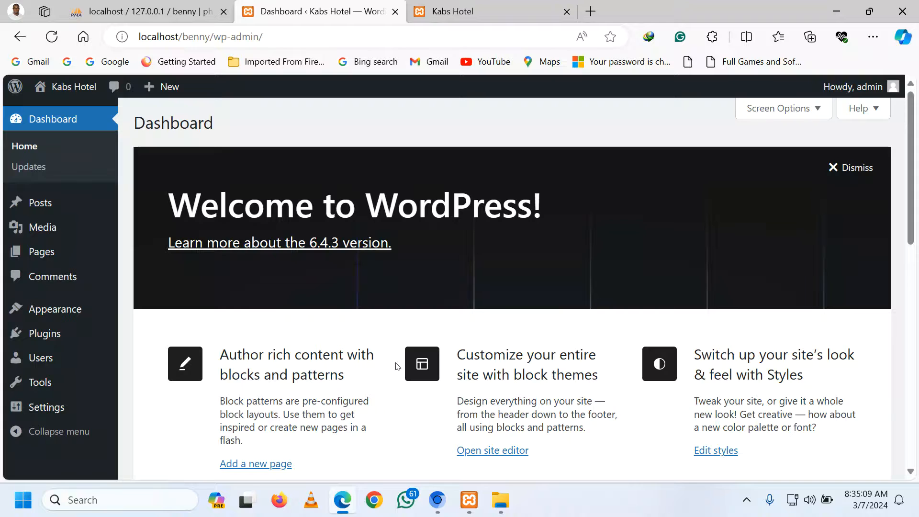
click(469, 12)
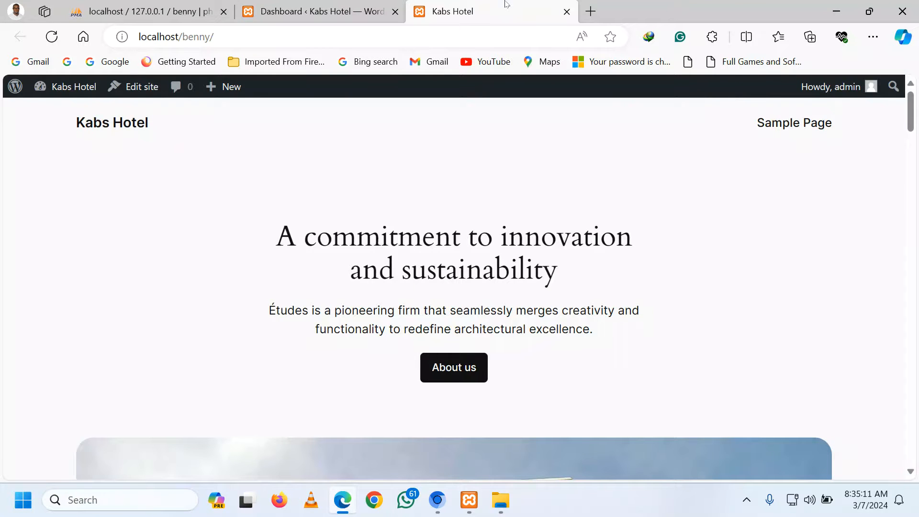